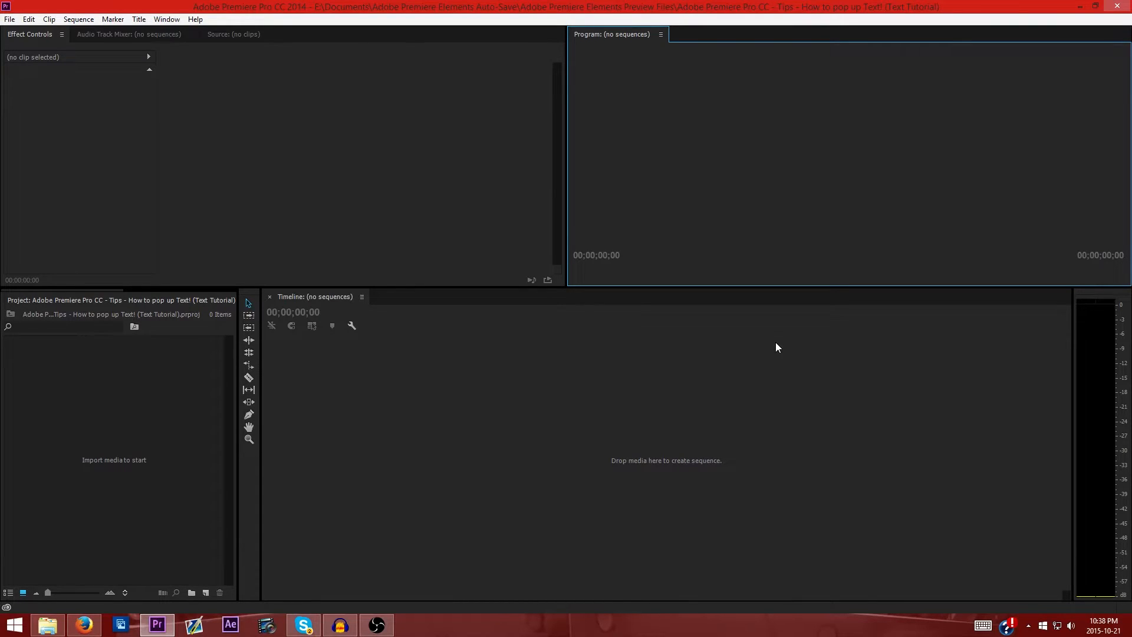
{"action": "mouse_move", "coordinate": [85, 625]}
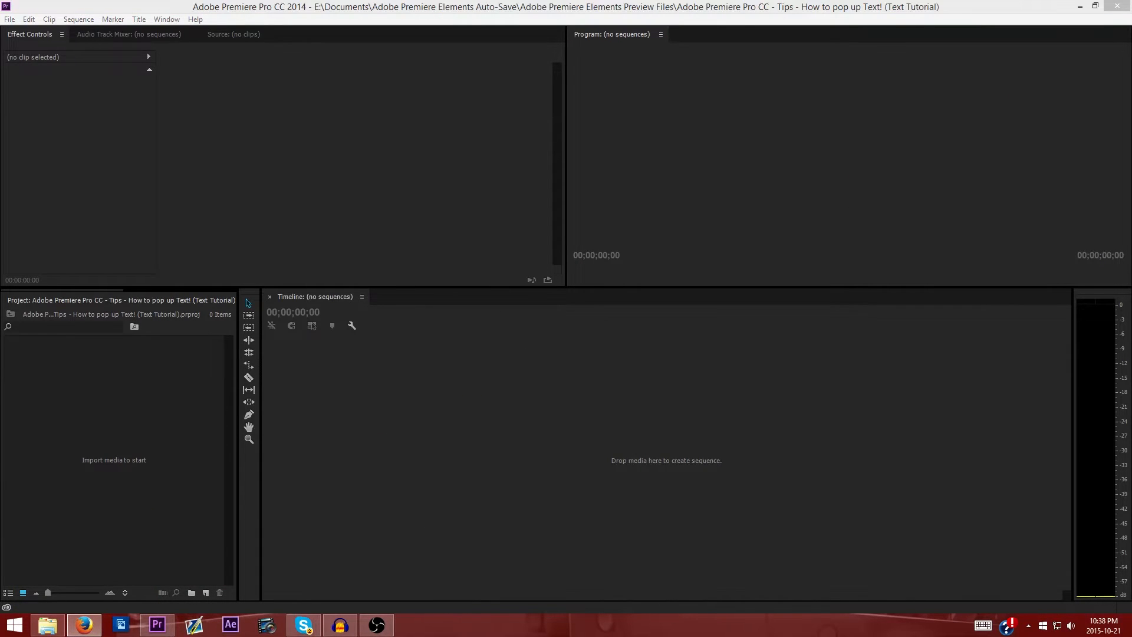
Bring the browser with the YouTube tutorial page to the front.
{"action": "left_click", "coordinate": [84, 625]}
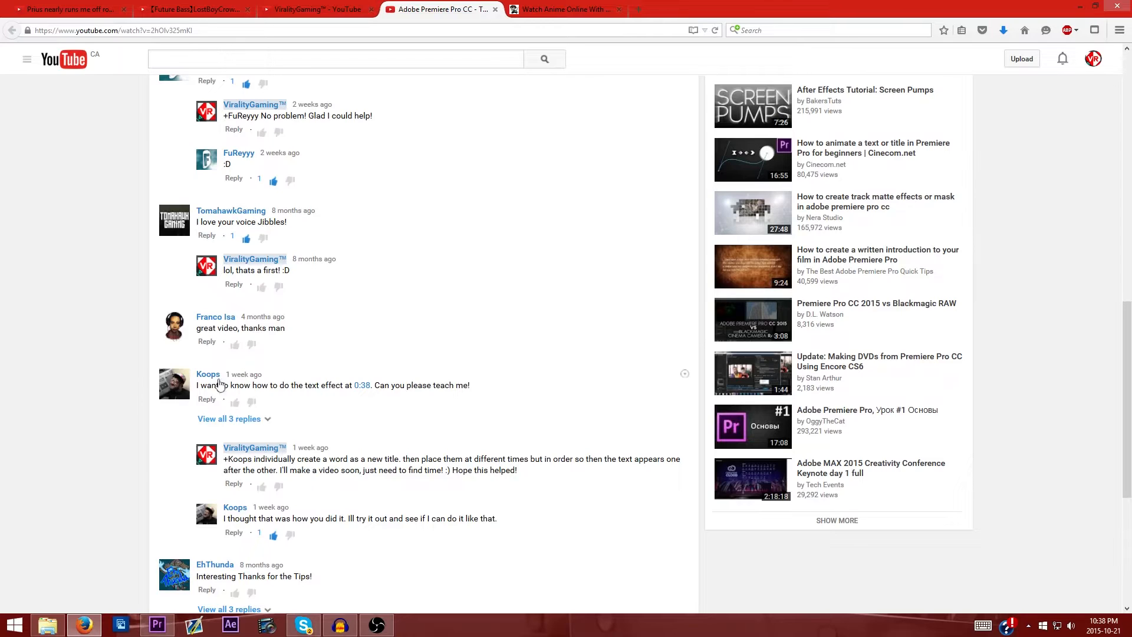
{"action": "mouse_move", "coordinate": [188, 401]}
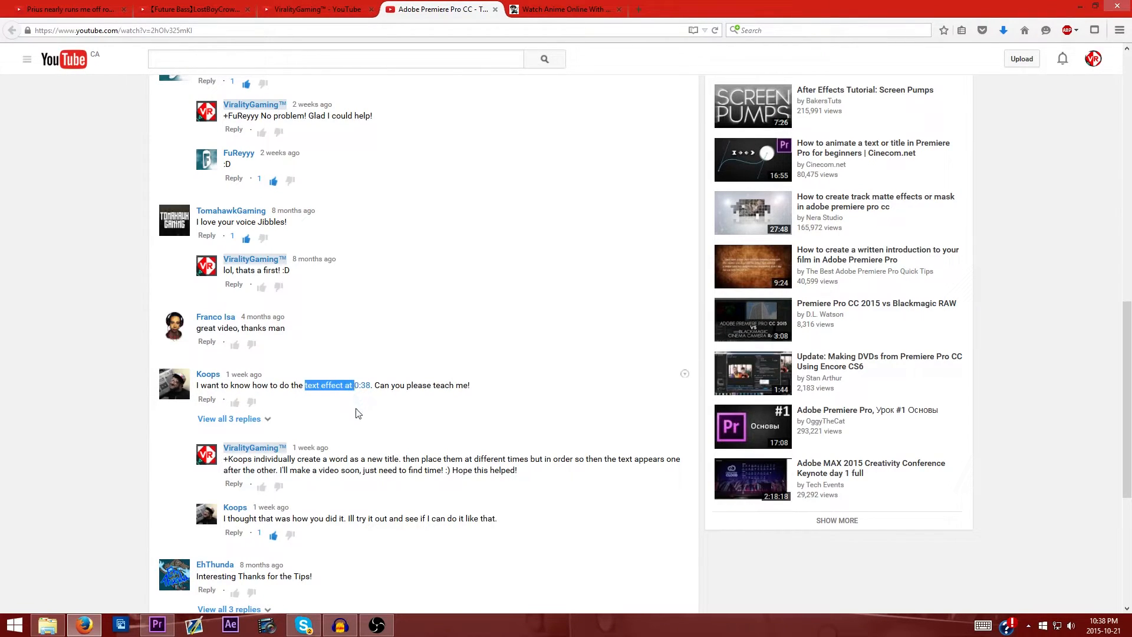
{"action": "mouse_move", "coordinate": [360, 385]}
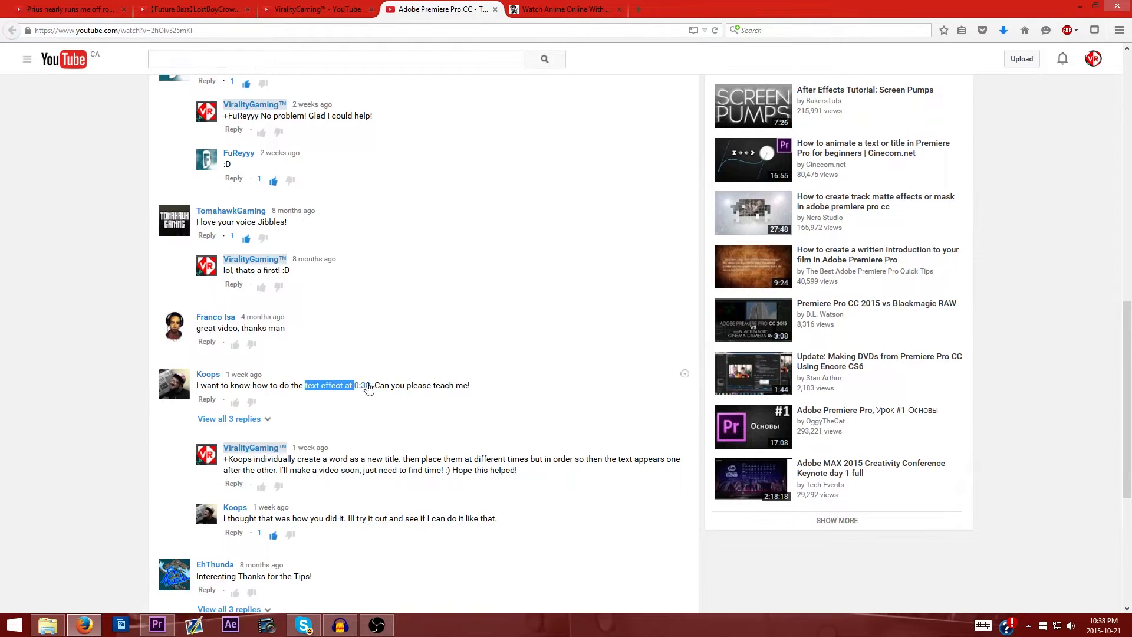
Preview the text effect at 0:38, then expand all 3 replies to the comment asking about it.
{"action": "scroll", "scroll_direction": "up", "scroll_amount": 3}
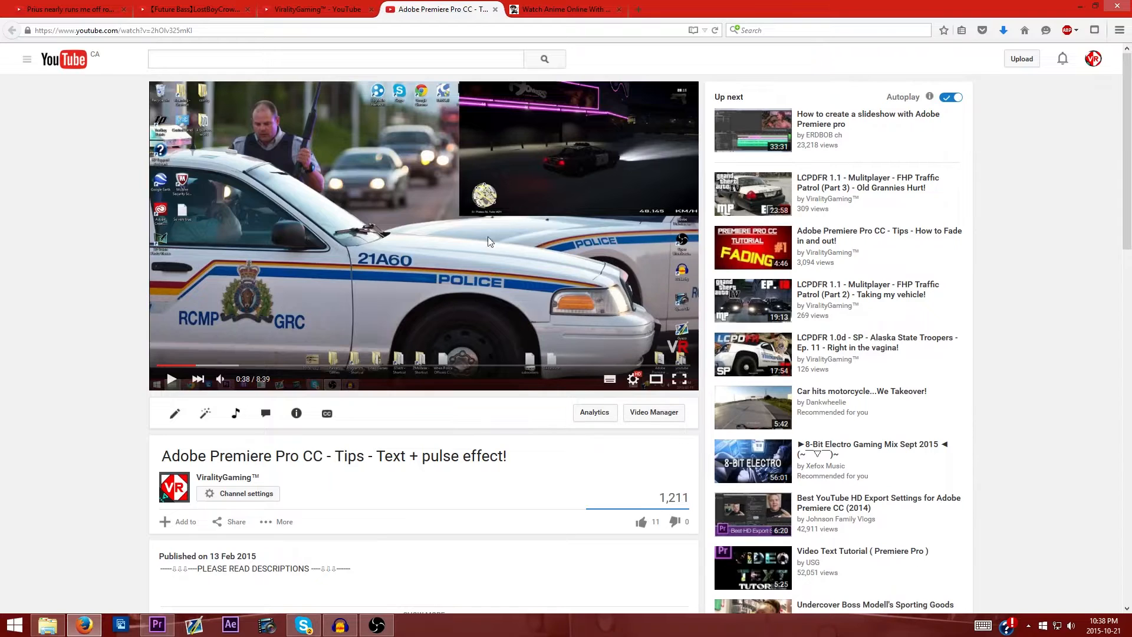
{"action": "left_click", "coordinate": [172, 378]}
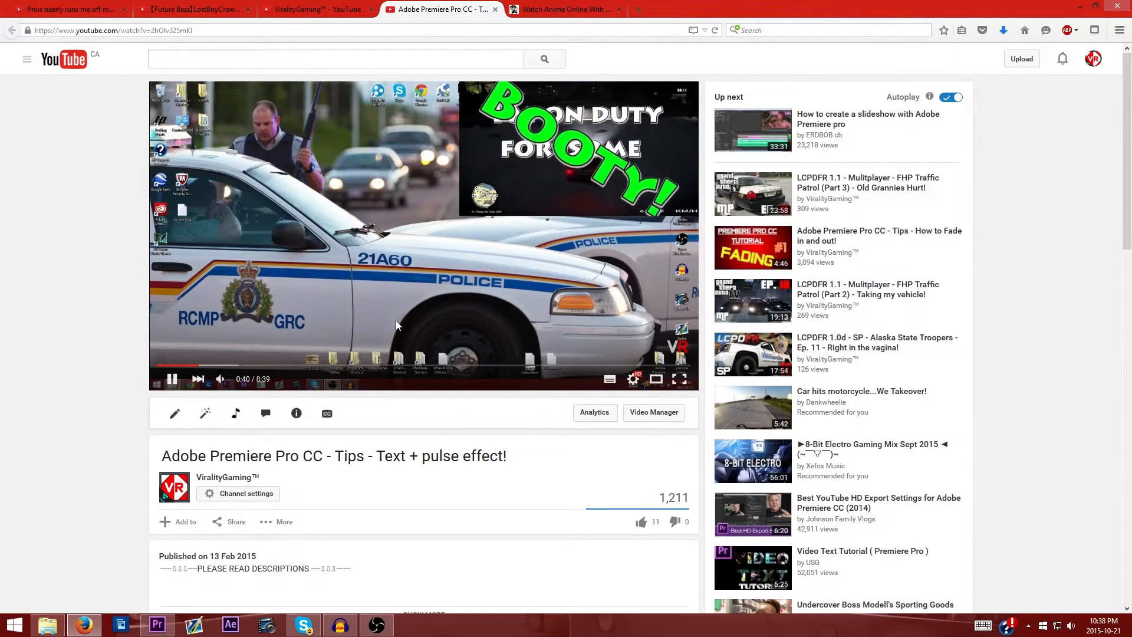
{"action": "left_click", "coordinate": [173, 378]}
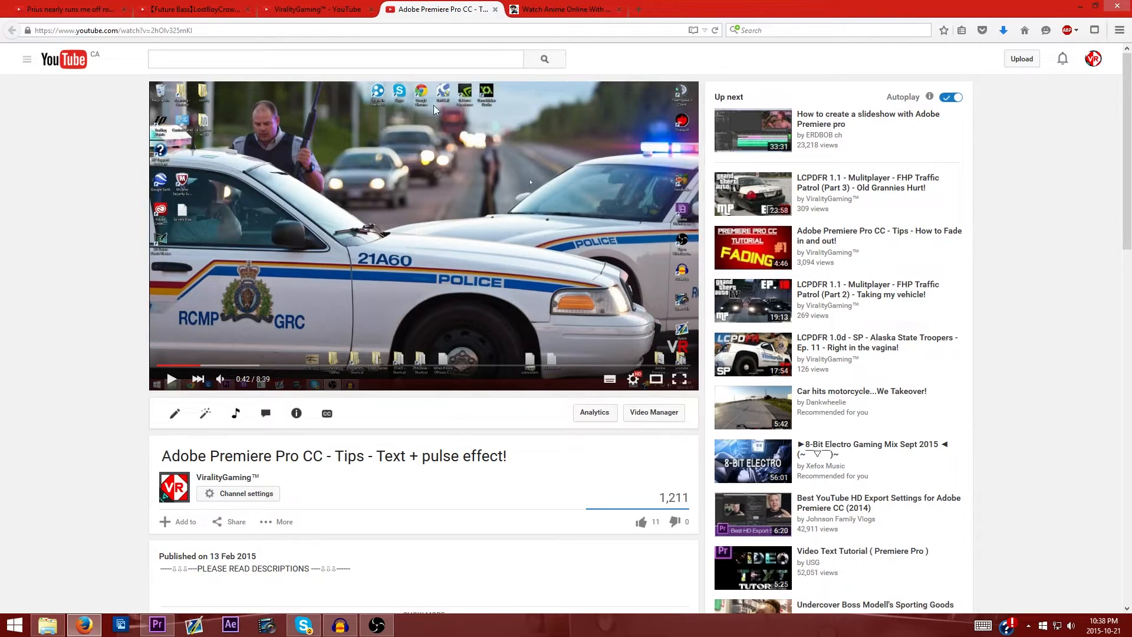
{"action": "scroll", "scroll_direction": "down", "scroll_amount": 3}
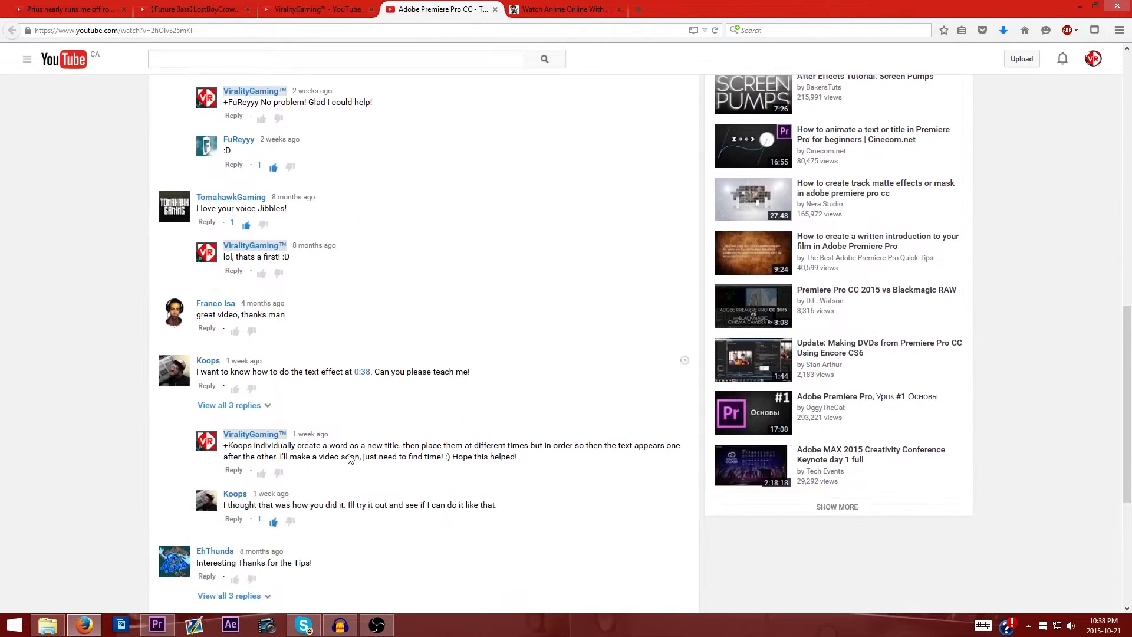
{"action": "left_click", "coordinate": [228, 404]}
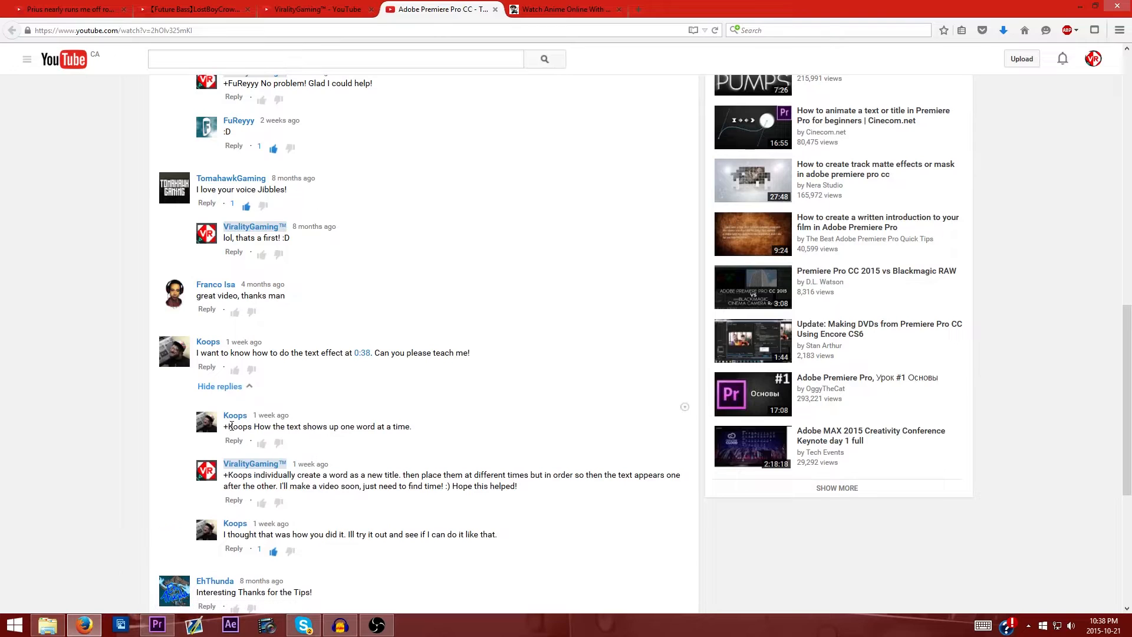
{"action": "mouse_move", "coordinate": [356, 429]}
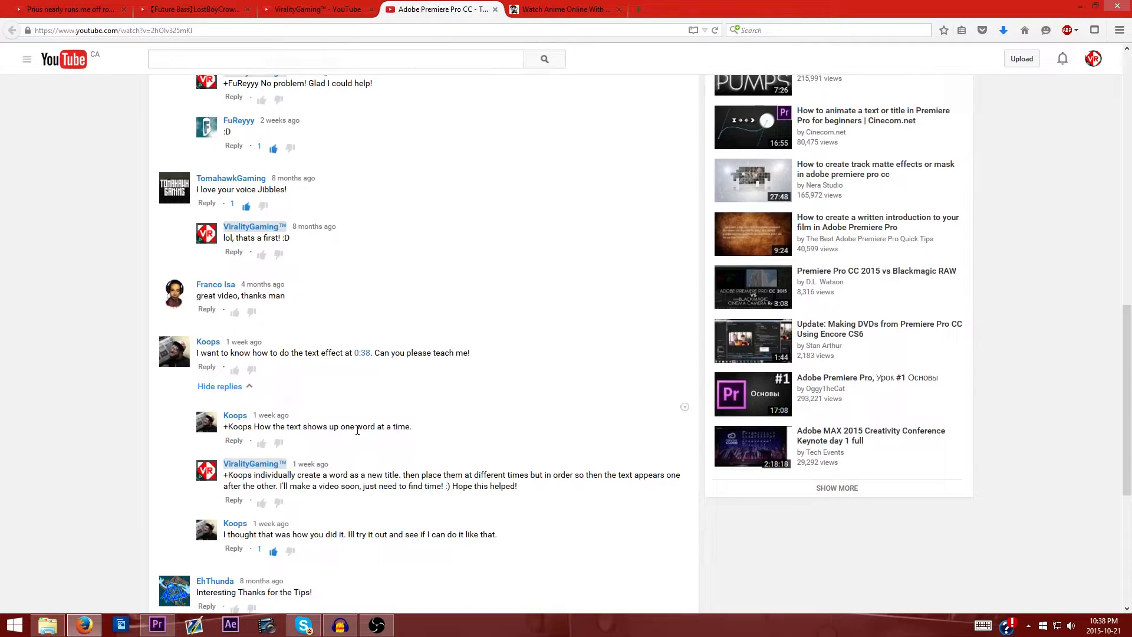
{"action": "mouse_move", "coordinate": [578, 384]}
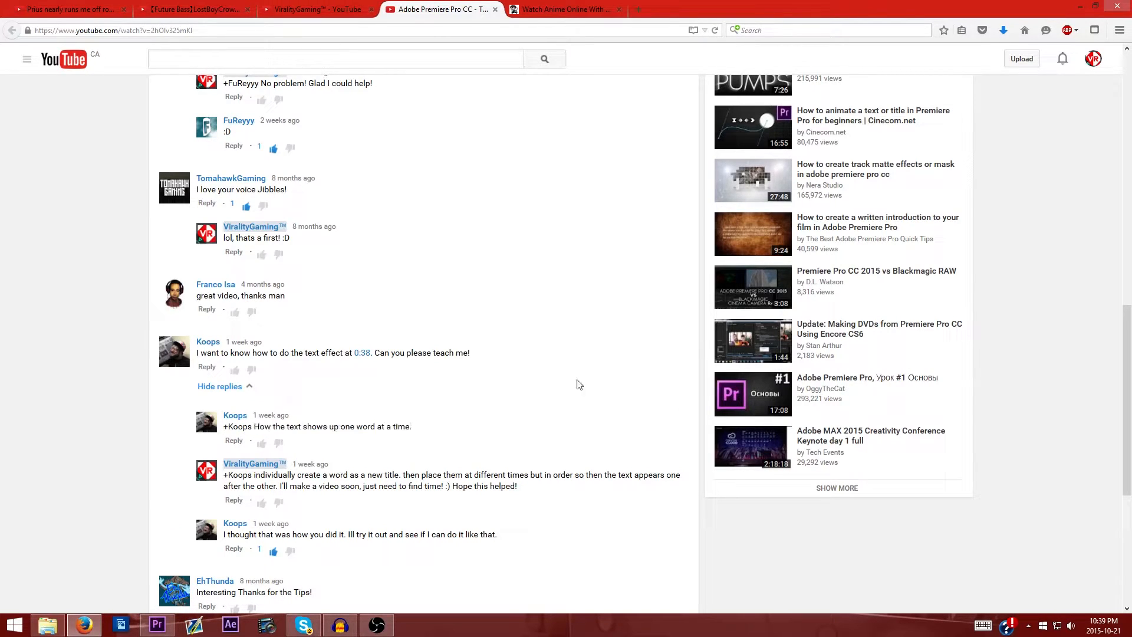
Return to the empty Premiere Pro project from the taskbar.
{"action": "left_click", "coordinate": [157, 624]}
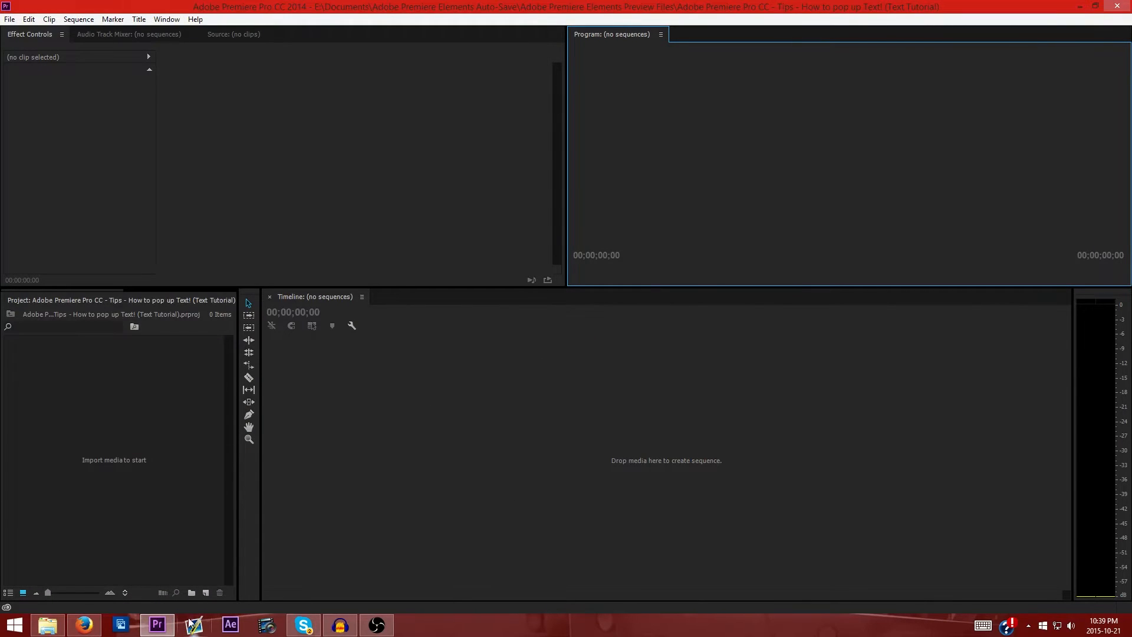
{"action": "mouse_move", "coordinate": [883, 469]}
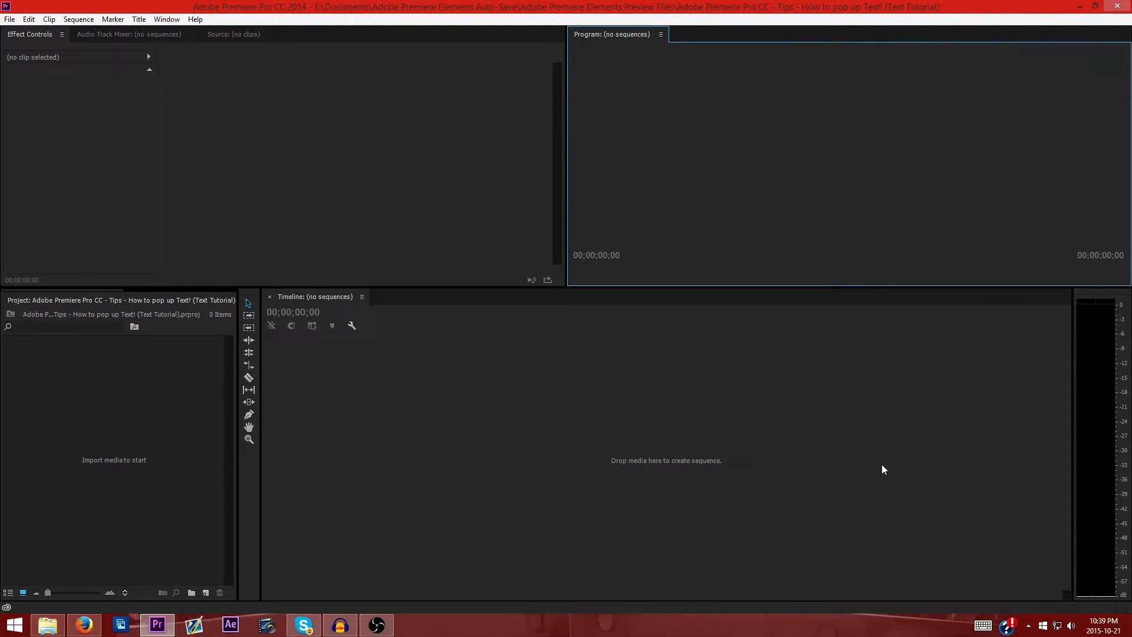
{"action": "mouse_move", "coordinate": [634, 392]}
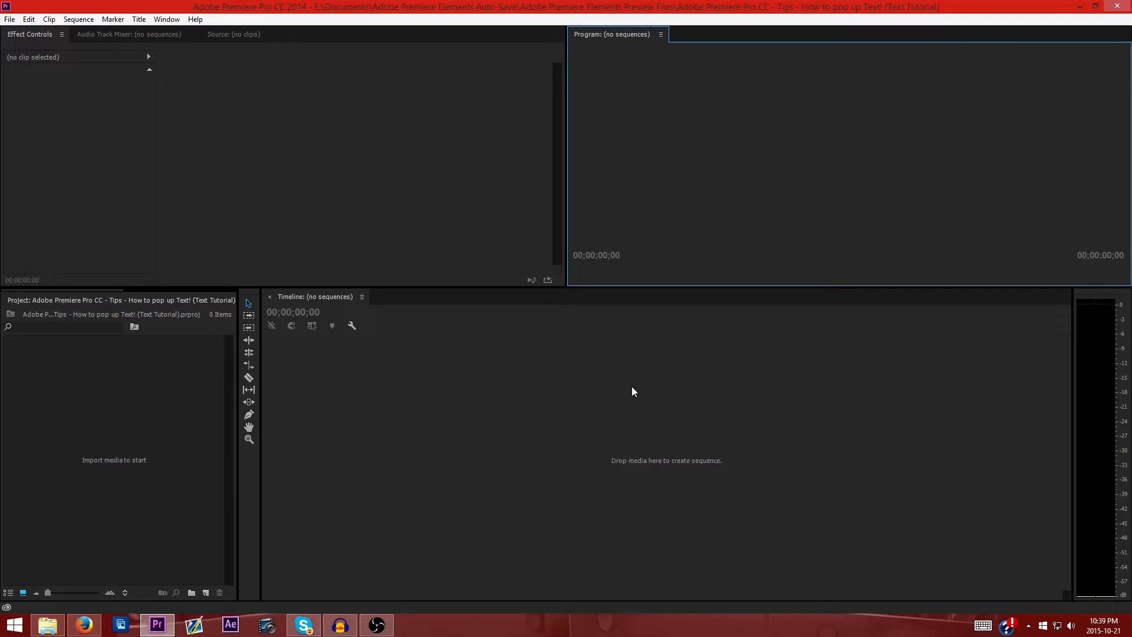
{"action": "mouse_move", "coordinate": [650, 361]}
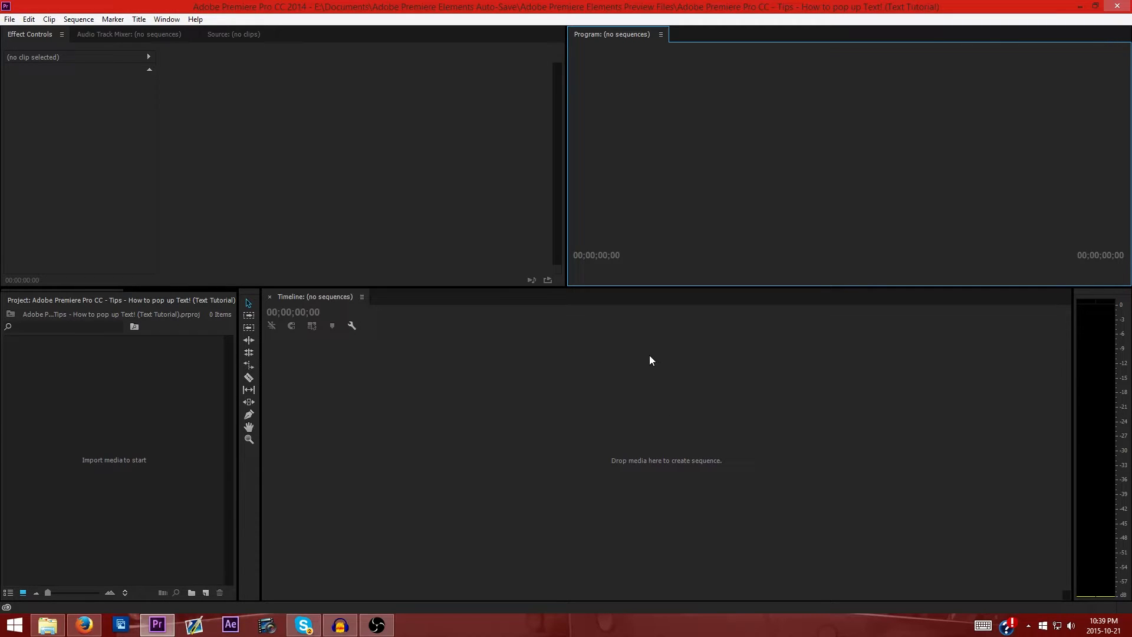
{"action": "mouse_move", "coordinate": [114, 629]}
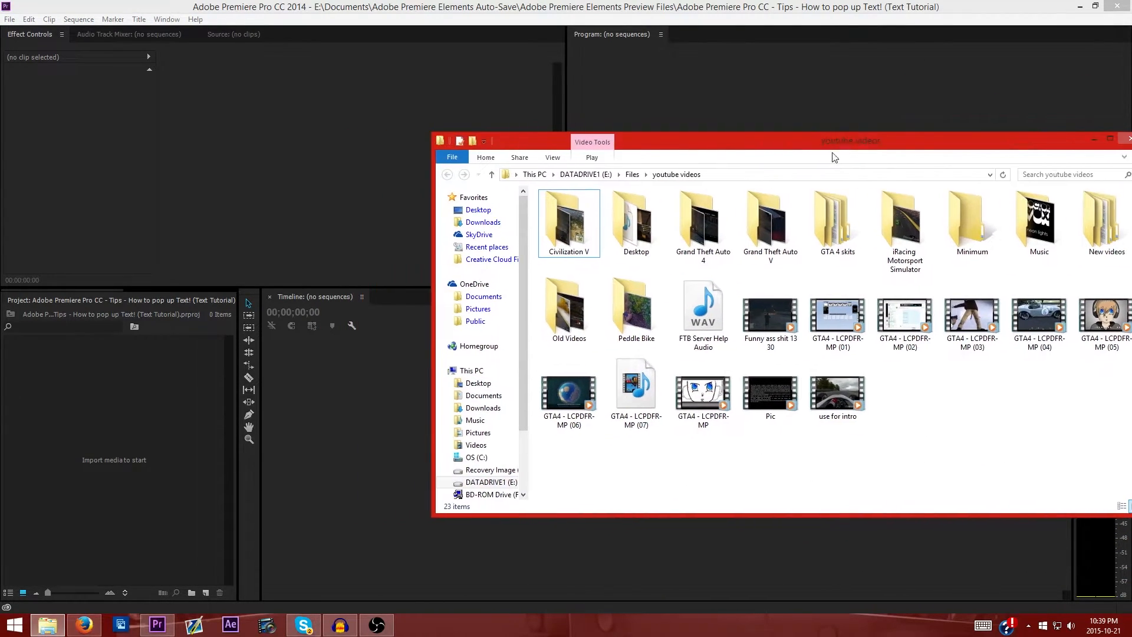
Pick the GTA gameplay .mp4 in the youtube videos folder for the new sequence.
{"action": "left_click", "coordinate": [770, 310]}
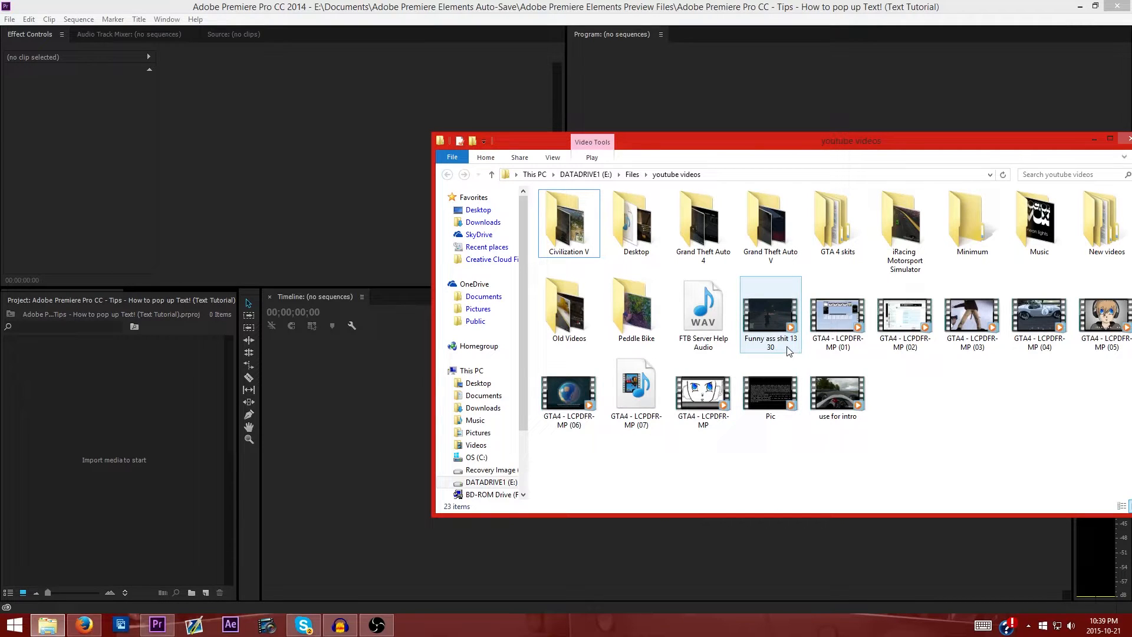
{"action": "left_click", "coordinate": [770, 309]}
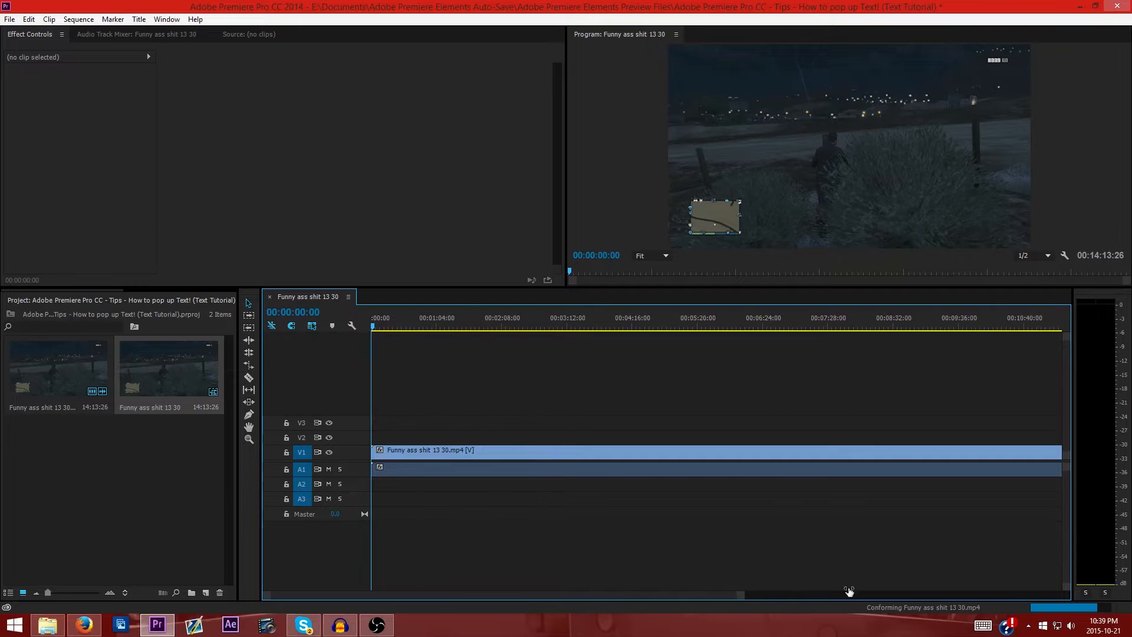
Zoom the timeline to the whole clip and scrub the footage, settling near 00:05:29.
{"action": "scroll", "scroll_direction": "down", "scroll_amount": 3}
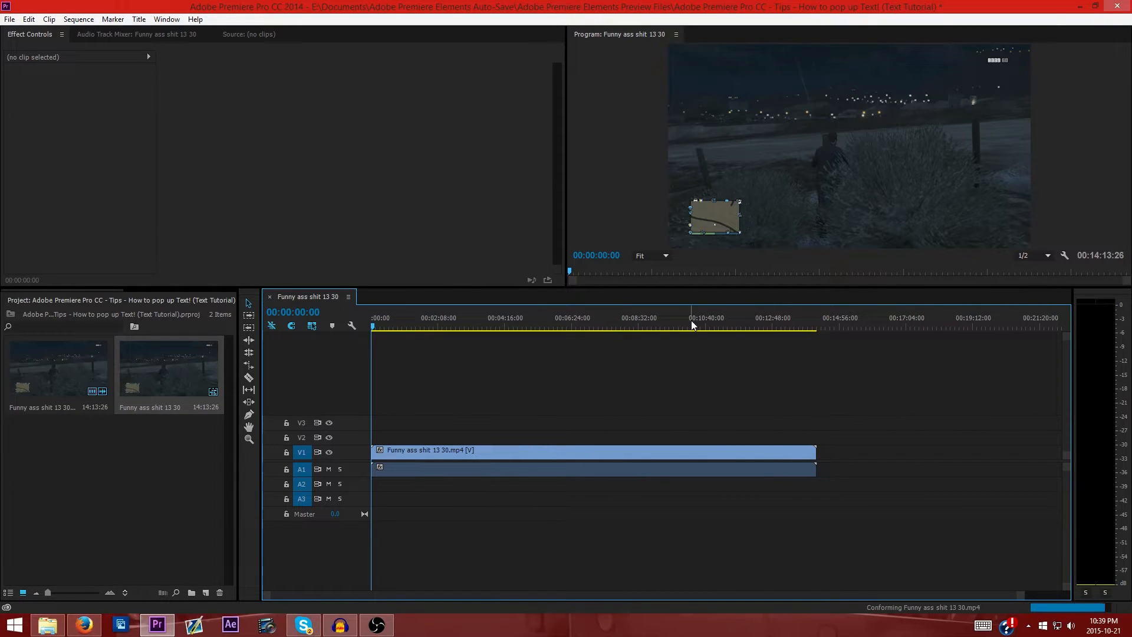
{"action": "left_click", "coordinate": [779, 324]}
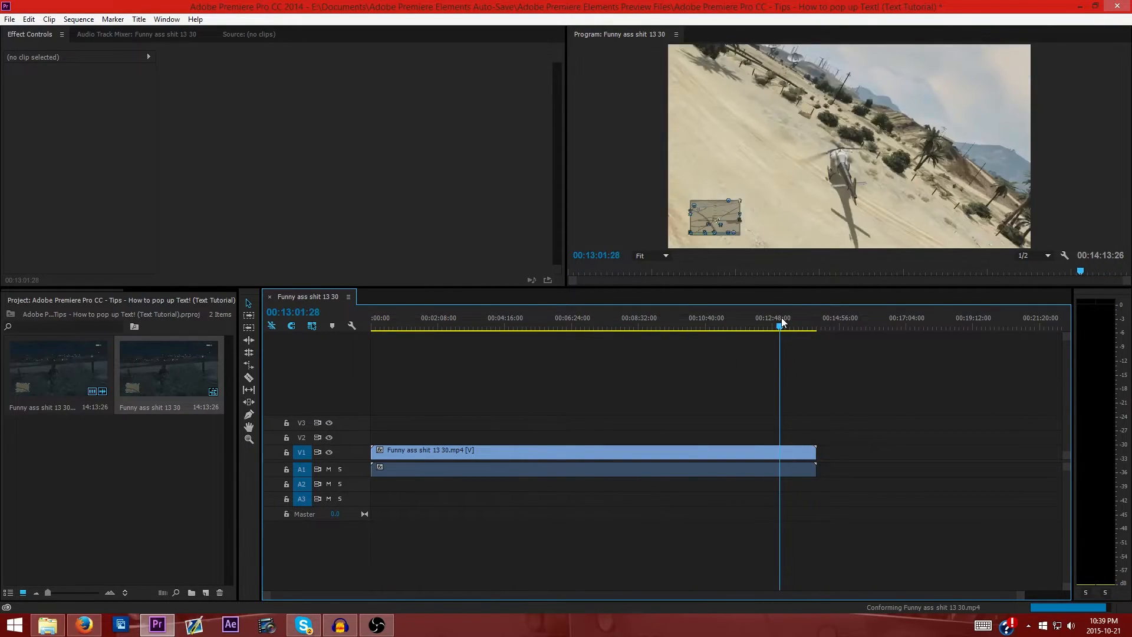
{"action": "left_click", "coordinate": [652, 325]}
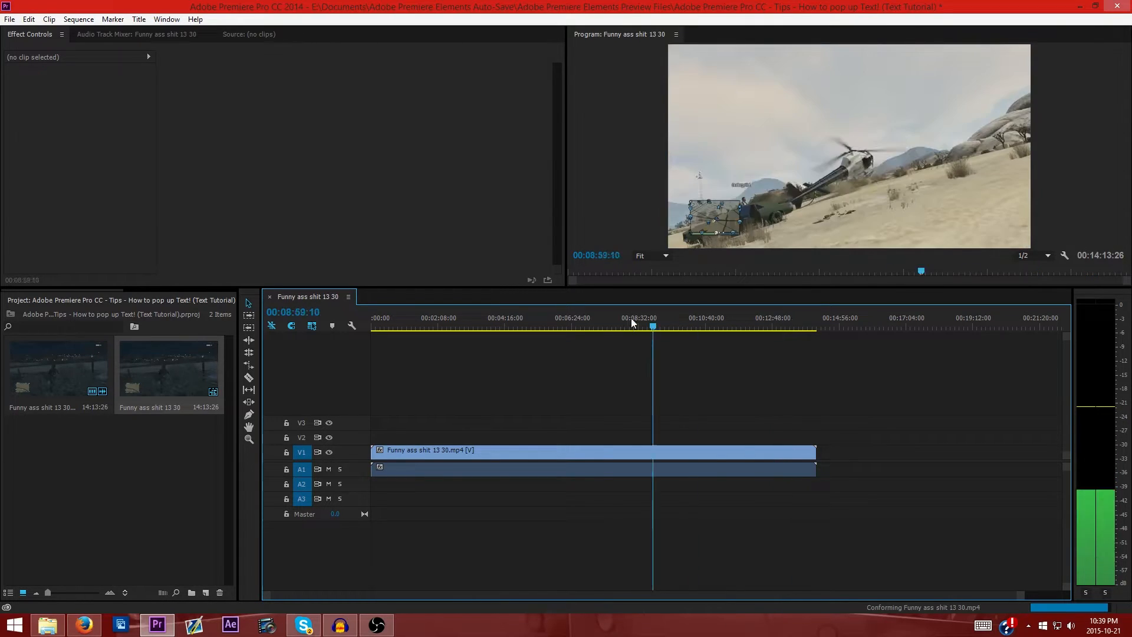
{"action": "left_click", "coordinate": [565, 327]}
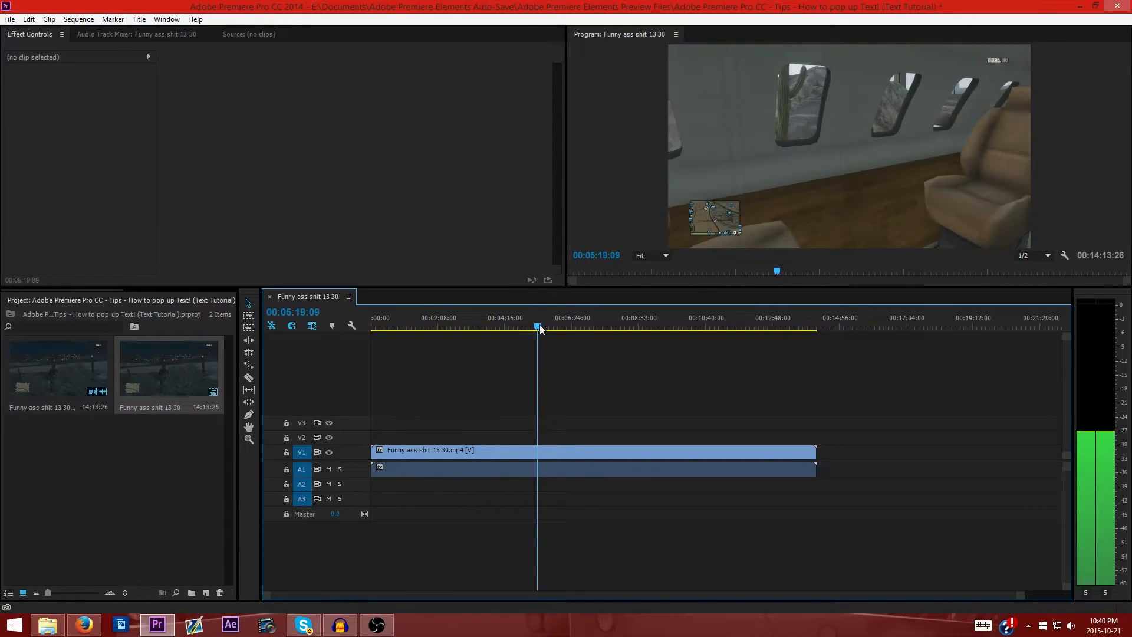
{"action": "left_click", "coordinate": [544, 327]}
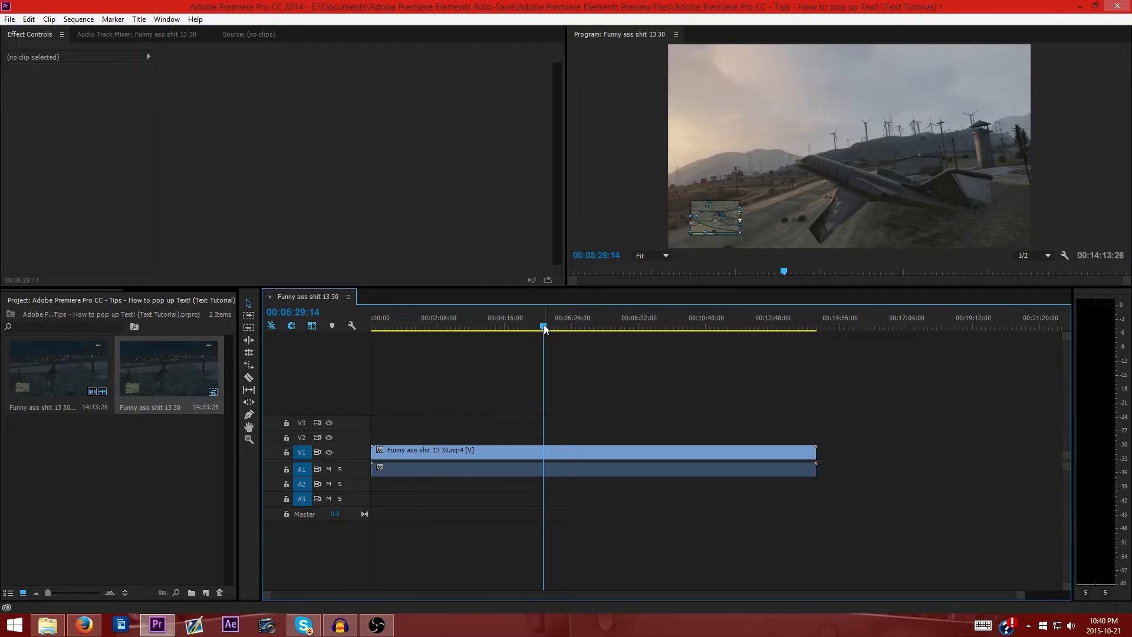
Start a new Default Still title from the Project panel's New Item menu.
{"action": "right_click", "coordinate": [116, 521]}
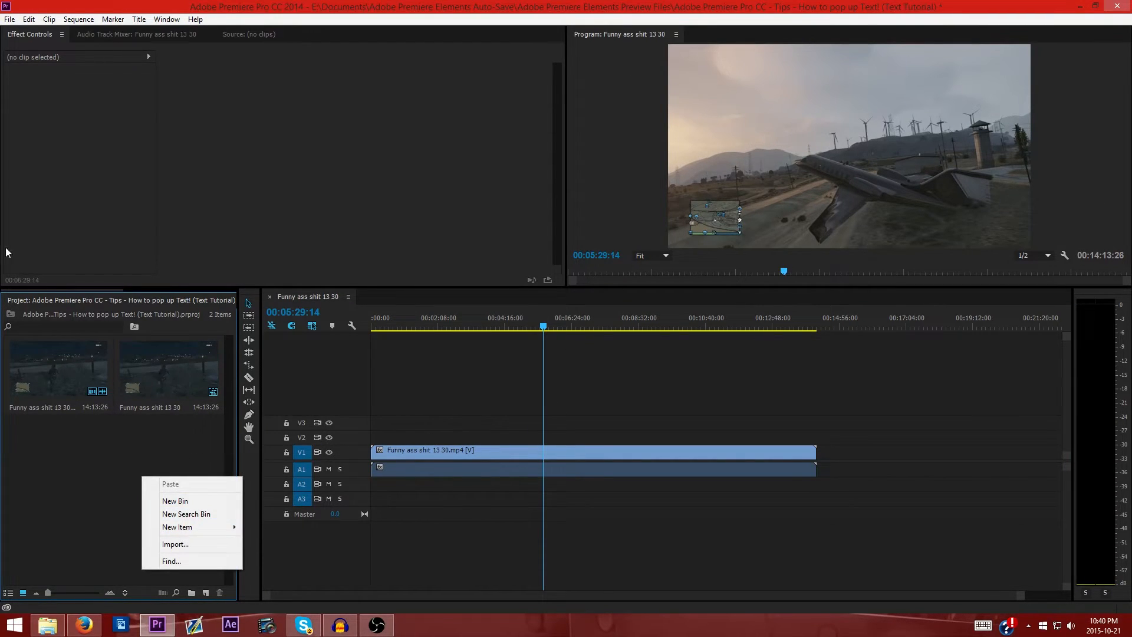
{"action": "left_click", "coordinate": [51, 370]}
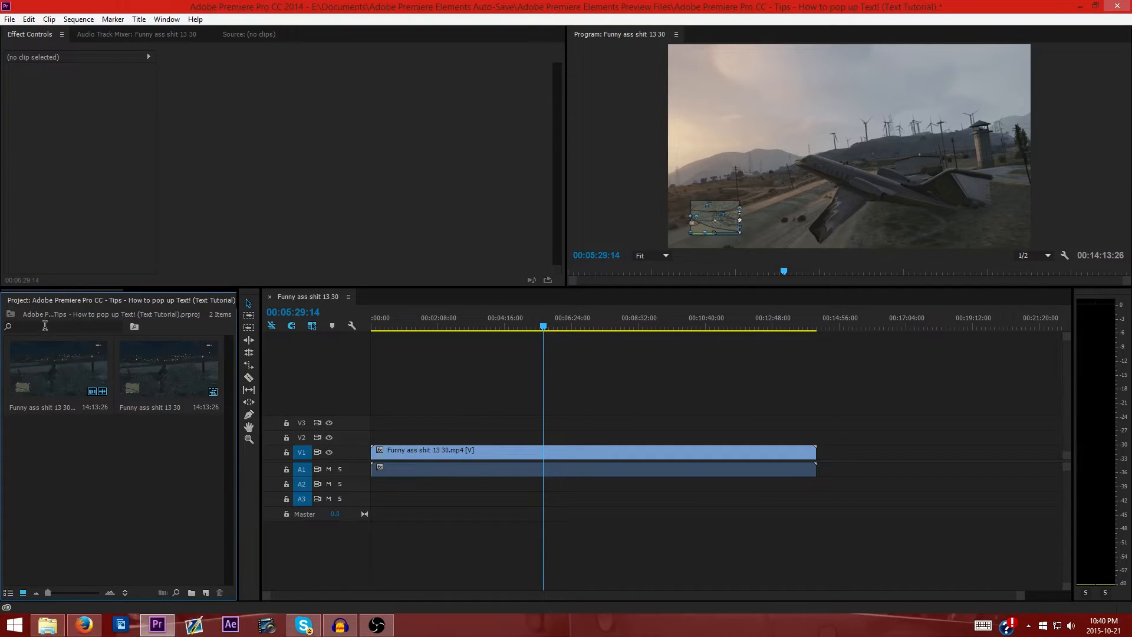
{"action": "mouse_move", "coordinate": [37, 523]}
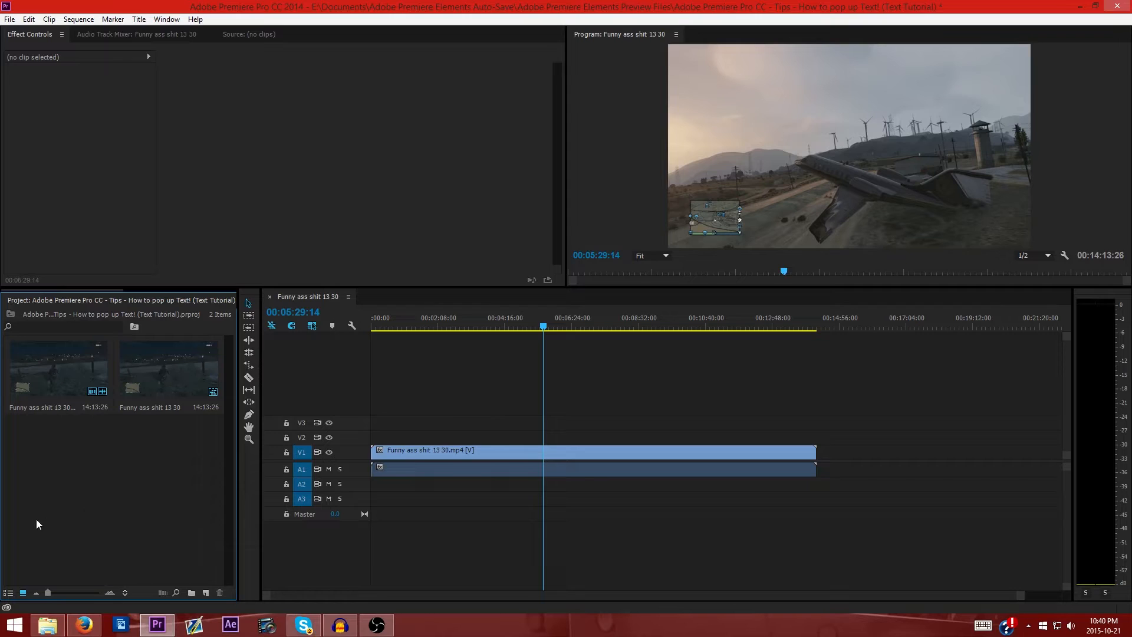
{"action": "mouse_move", "coordinate": [71, 575]}
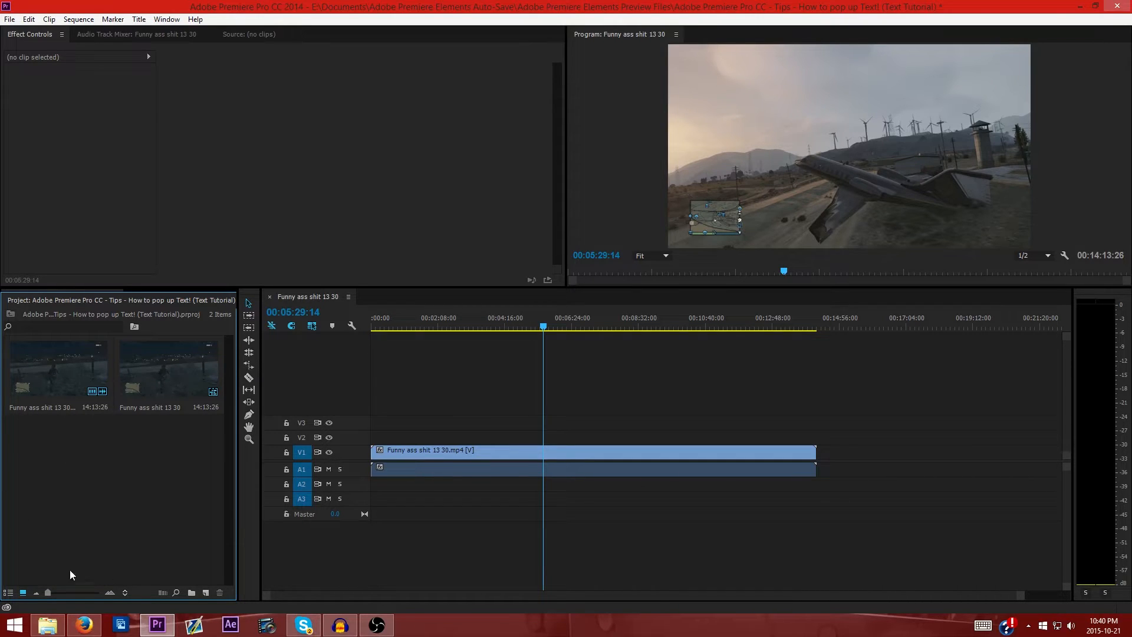
{"action": "mouse_move", "coordinate": [184, 493]}
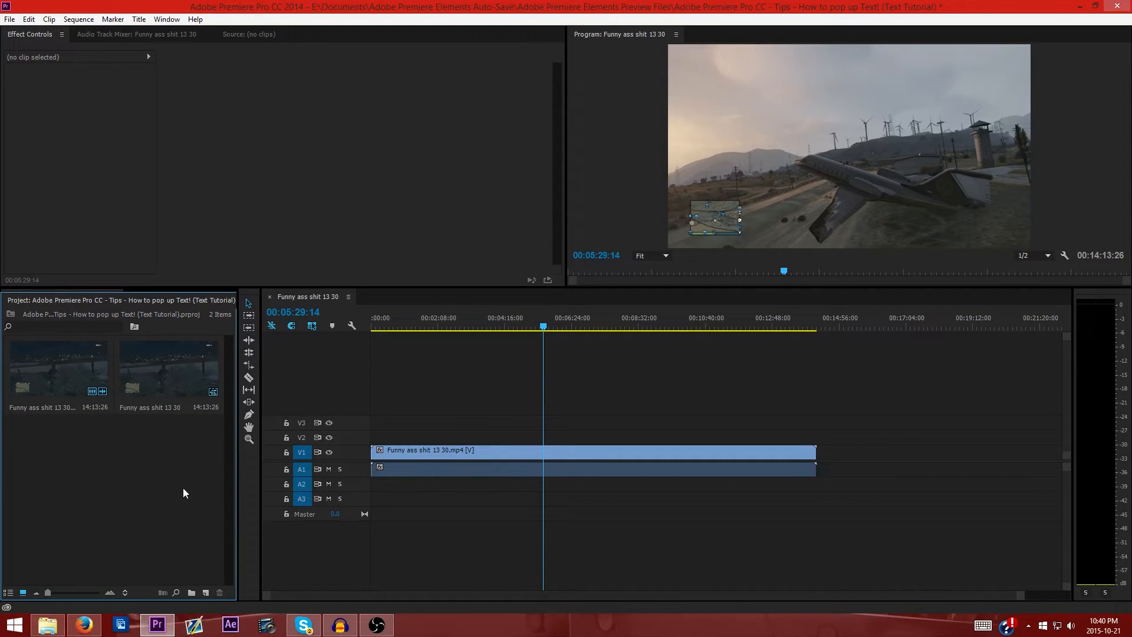
{"action": "right_click", "coordinate": [184, 493]}
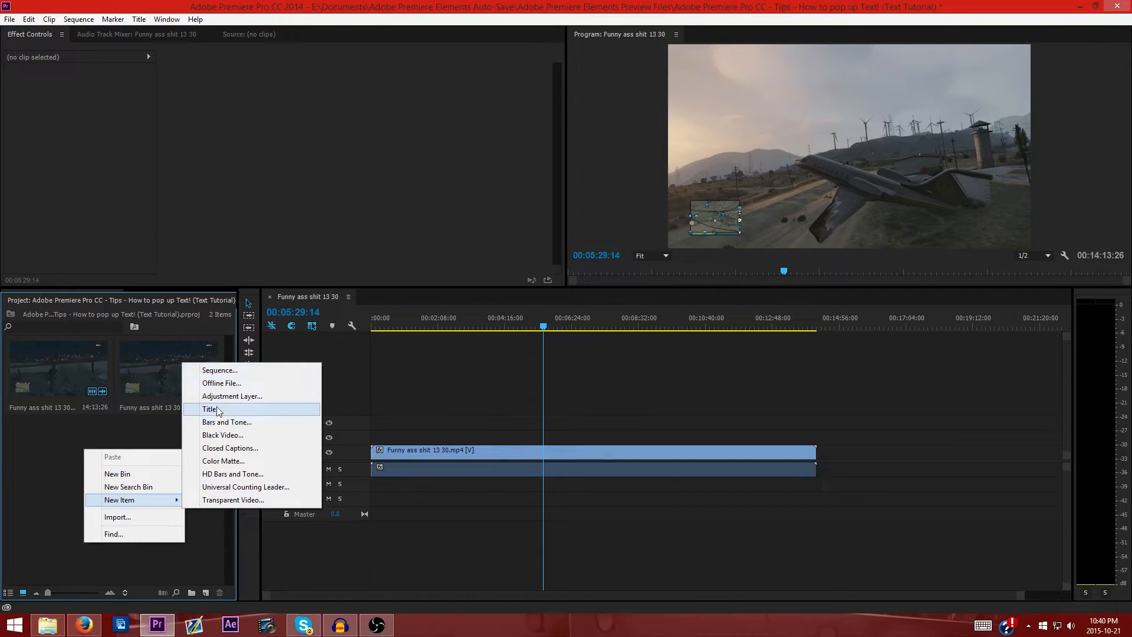
{"action": "left_click", "coordinate": [210, 409]}
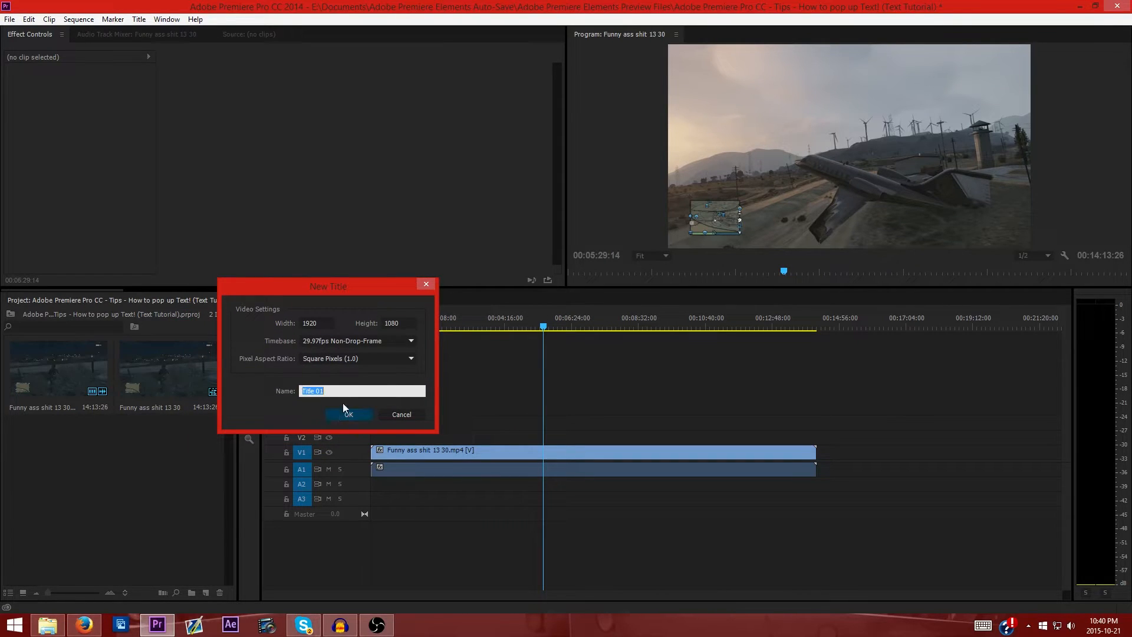
{"action": "mouse_move", "coordinate": [204, 394]}
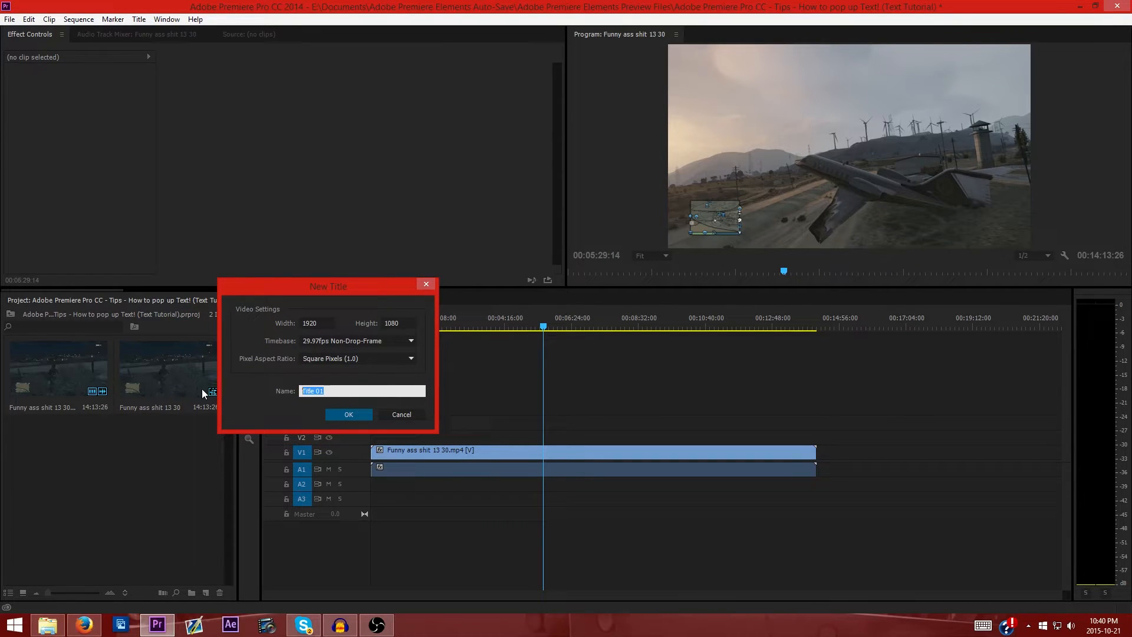
Name the new title 'Hello' in the New Title dialog and confirm it.
{"action": "type", "text": "Text"}
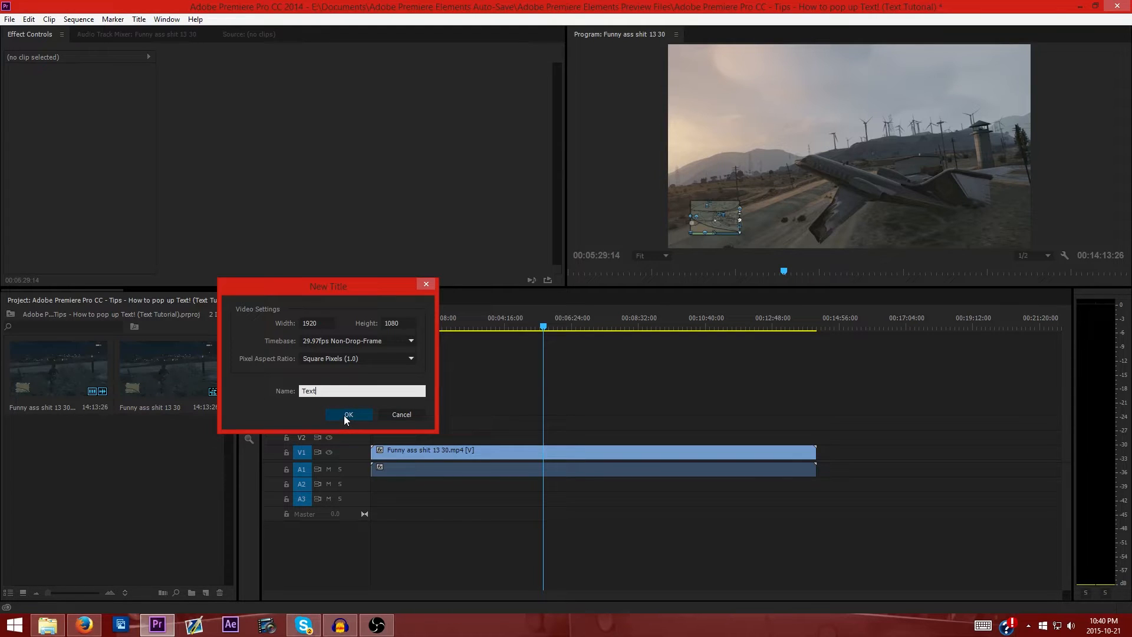
{"action": "triple_click", "coordinate": [361, 390]}
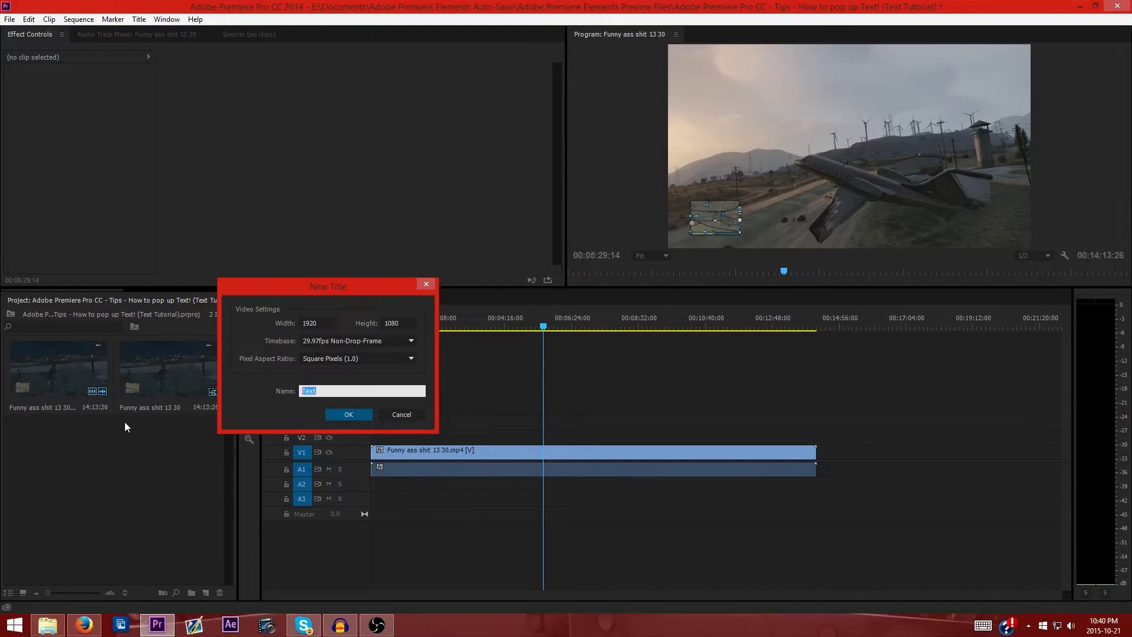
{"action": "type", "text": "Hello"}
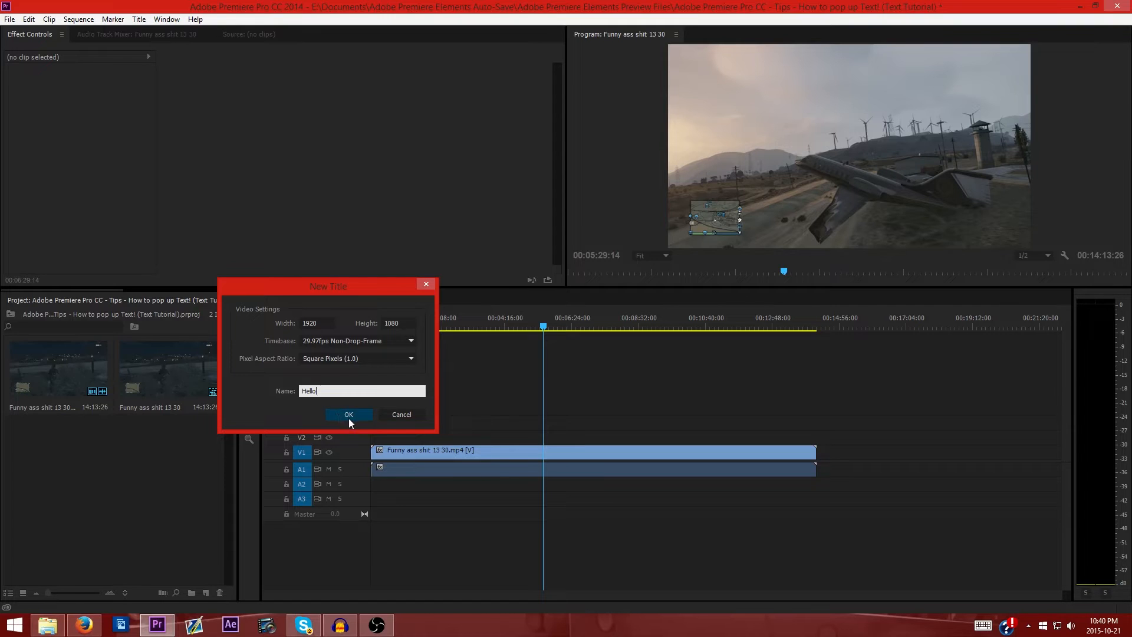
{"action": "left_click", "coordinate": [349, 413]}
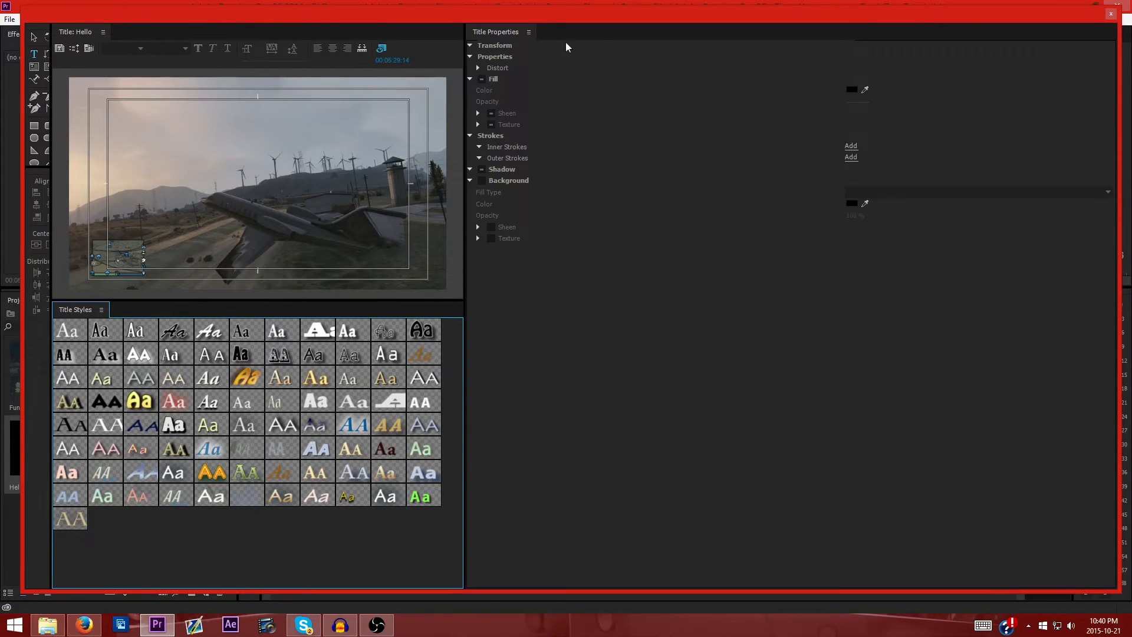
{"action": "mouse_move", "coordinate": [368, 6]}
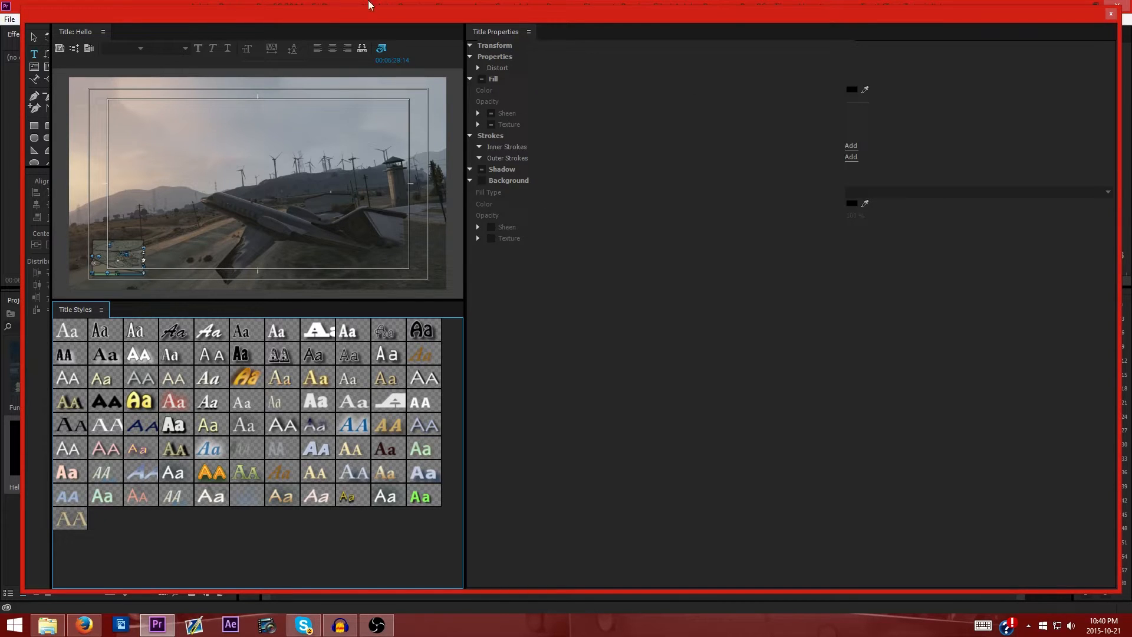
{"action": "mouse_move", "coordinate": [58, 102]}
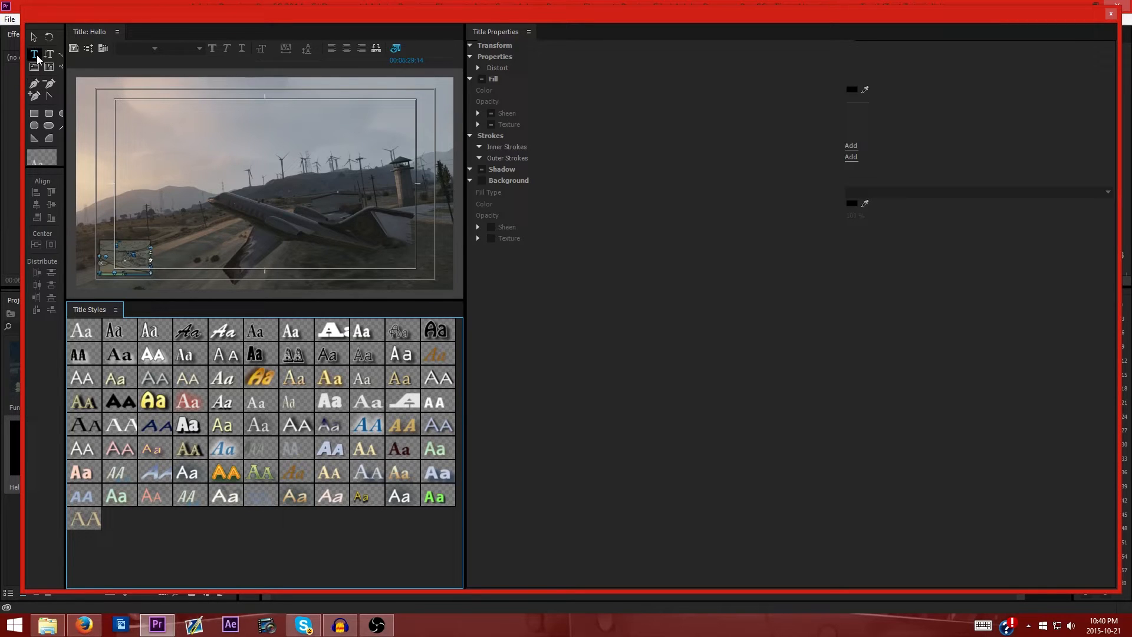
{"action": "mouse_move", "coordinate": [34, 56]}
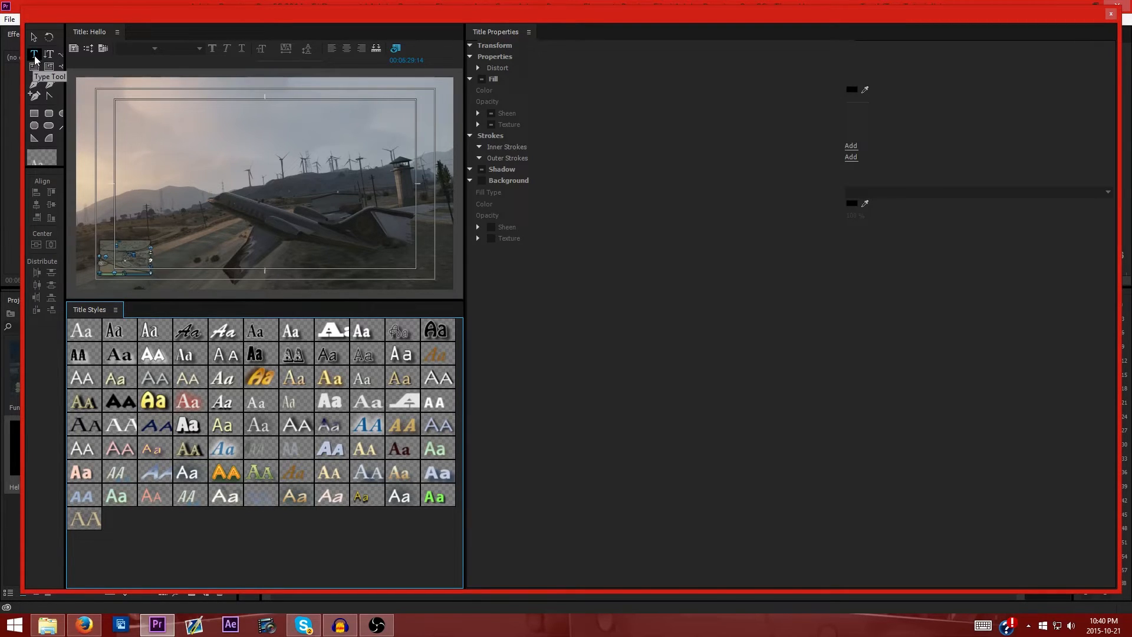
Choose the Type Tool and apply the bold white outlined Poplar Std Black title style.
{"action": "left_click", "coordinate": [34, 56]}
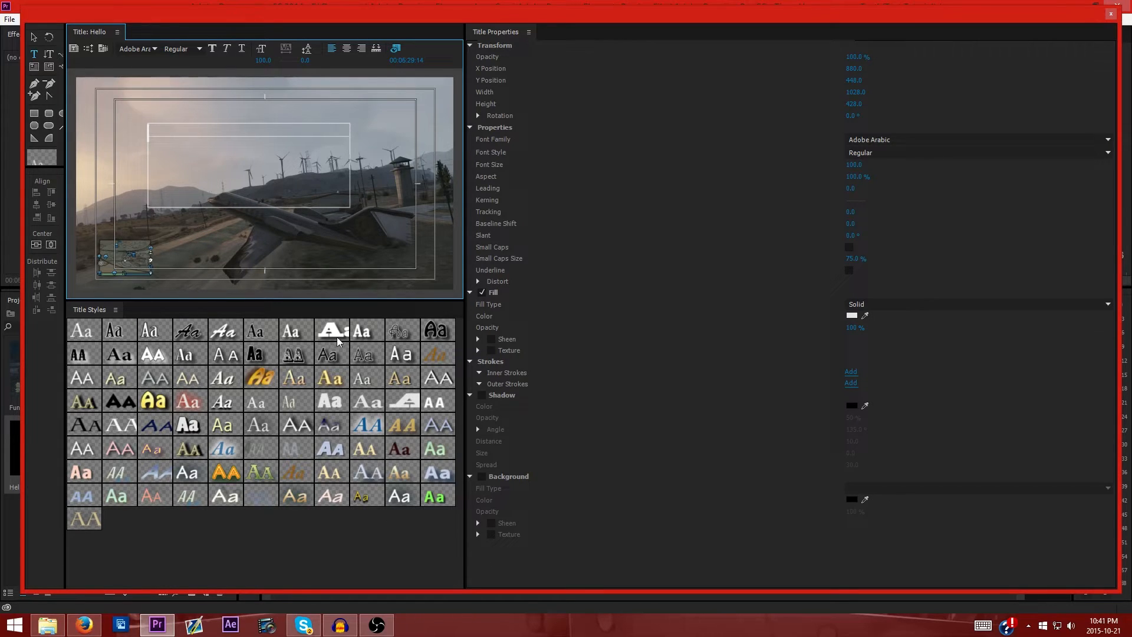
{"action": "left_click", "coordinate": [188, 425]}
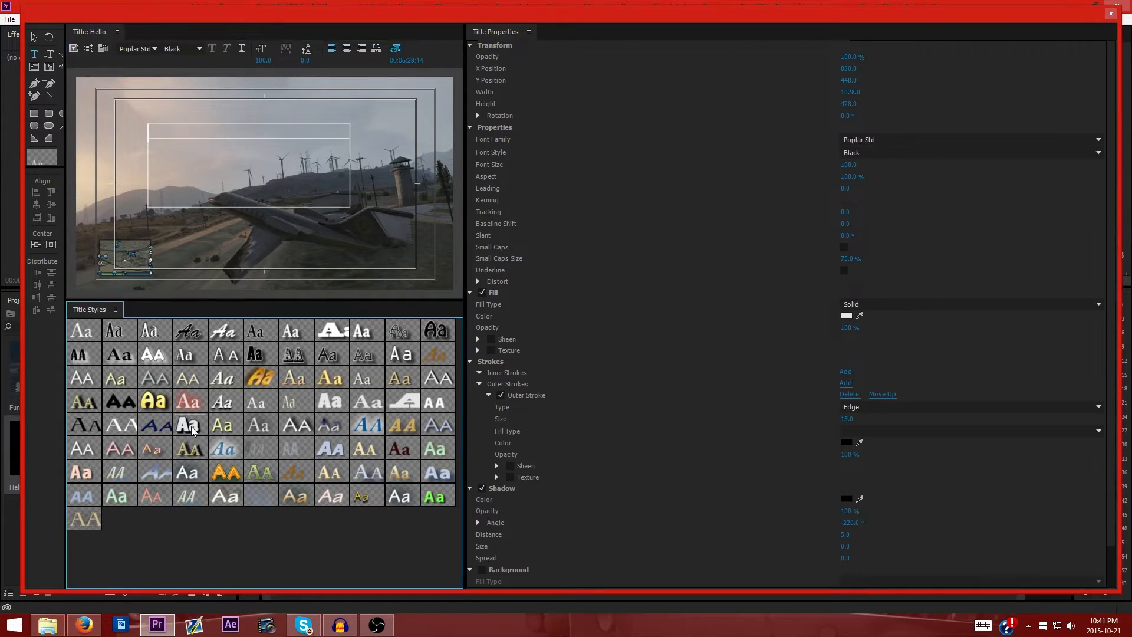
{"action": "mouse_move", "coordinate": [195, 425]}
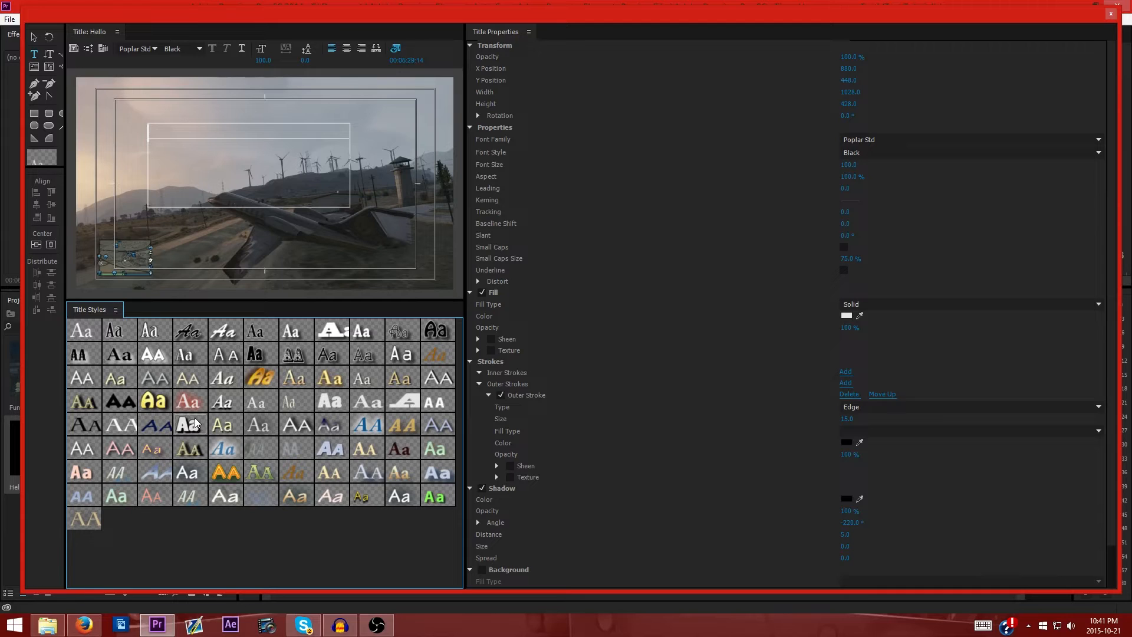
{"action": "mouse_move", "coordinate": [249, 135]}
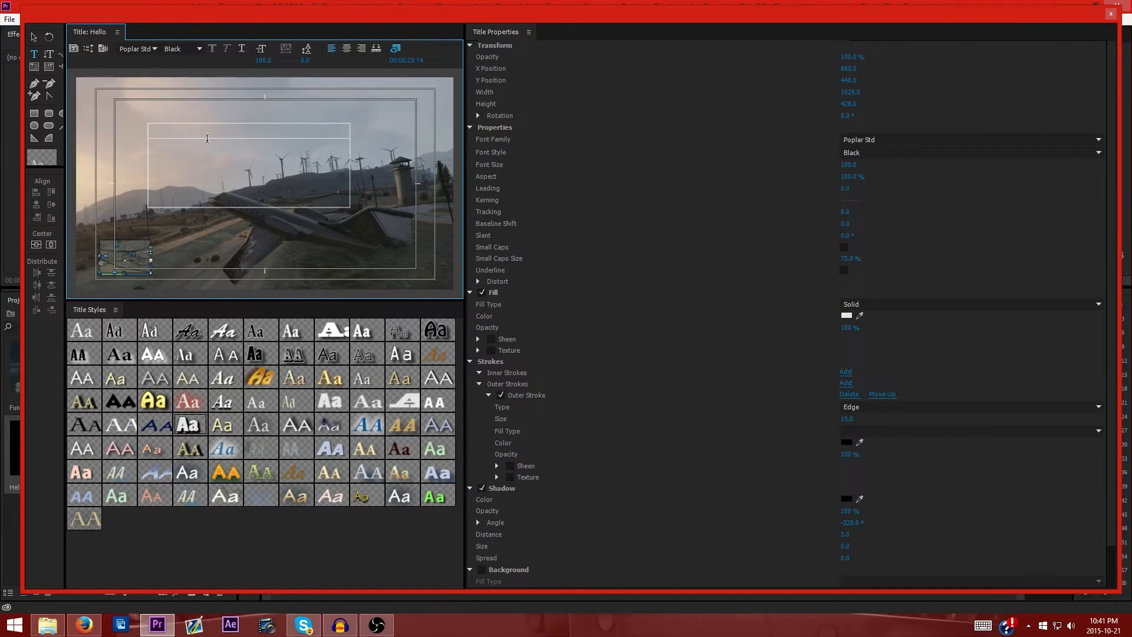
Write 'Hello', move it to the upper left of the frame and rotate it diagonally.
{"action": "type", "text": "Hello"}
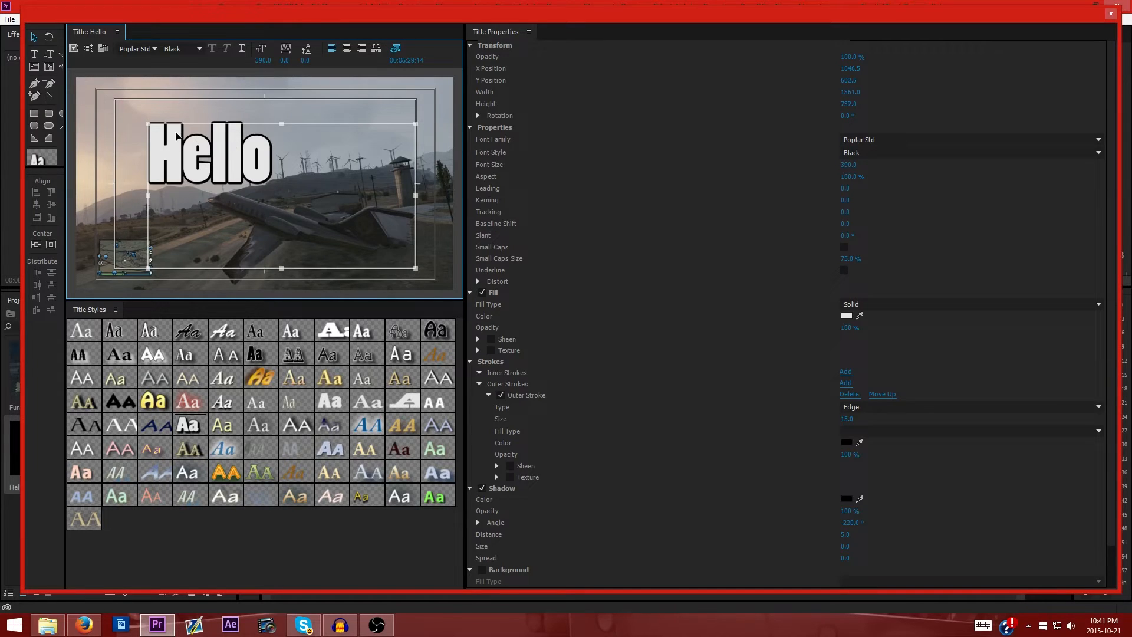
{"action": "left_click", "coordinate": [346, 48]}
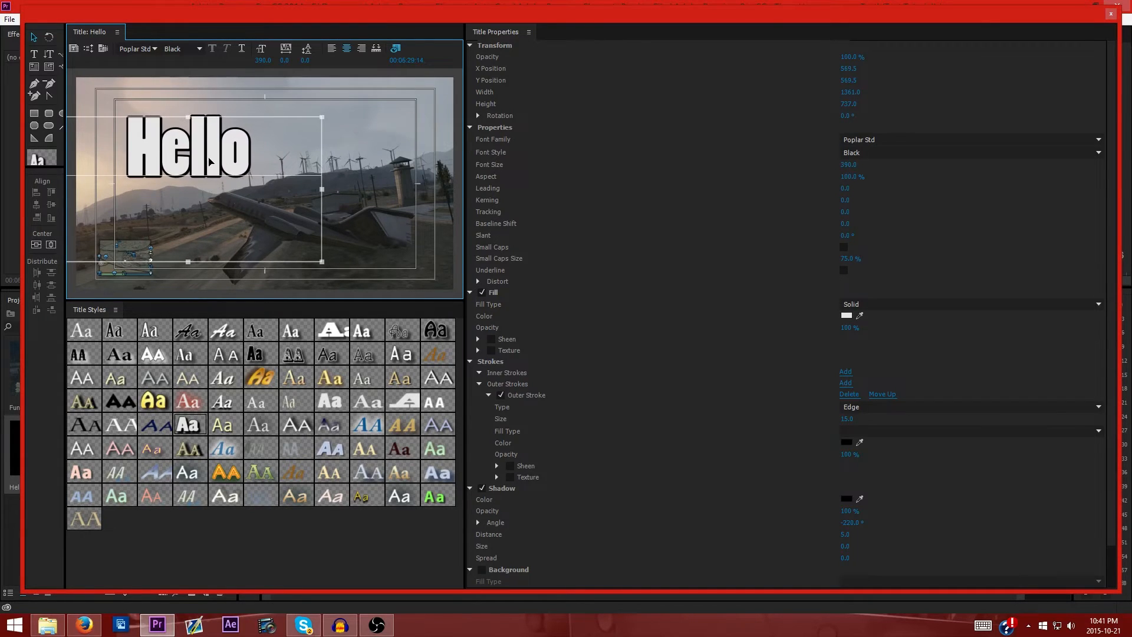
{"action": "left_click_drag", "start_coordinate": [210, 162], "coordinate": [191, 144]}
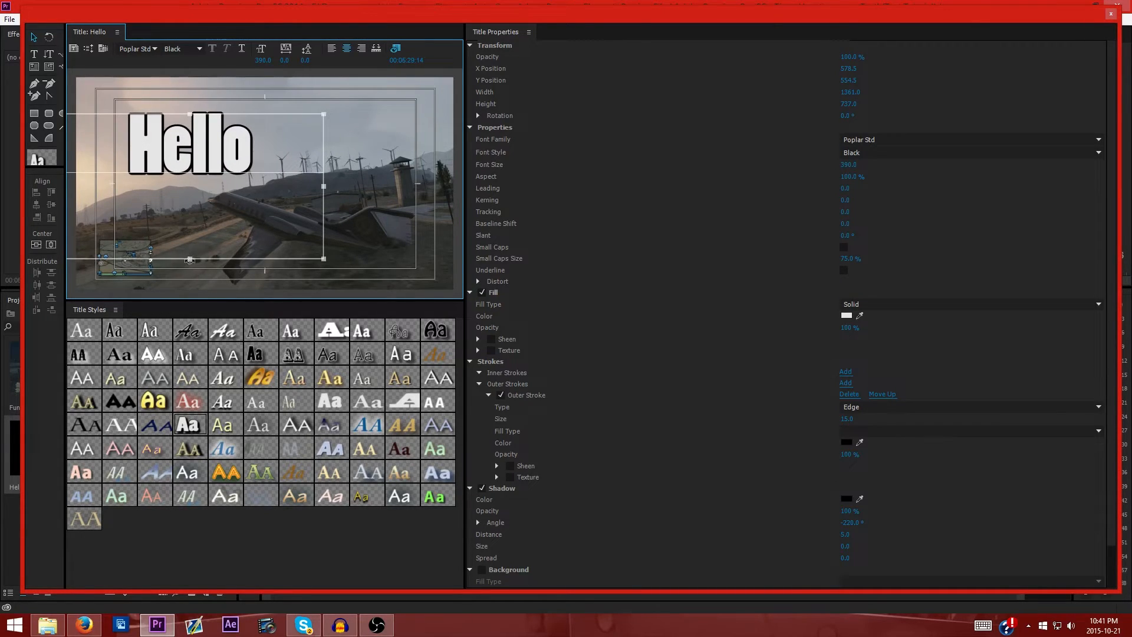
{"action": "left_click_drag", "start_coordinate": [323, 115], "coordinate": [330, 131]}
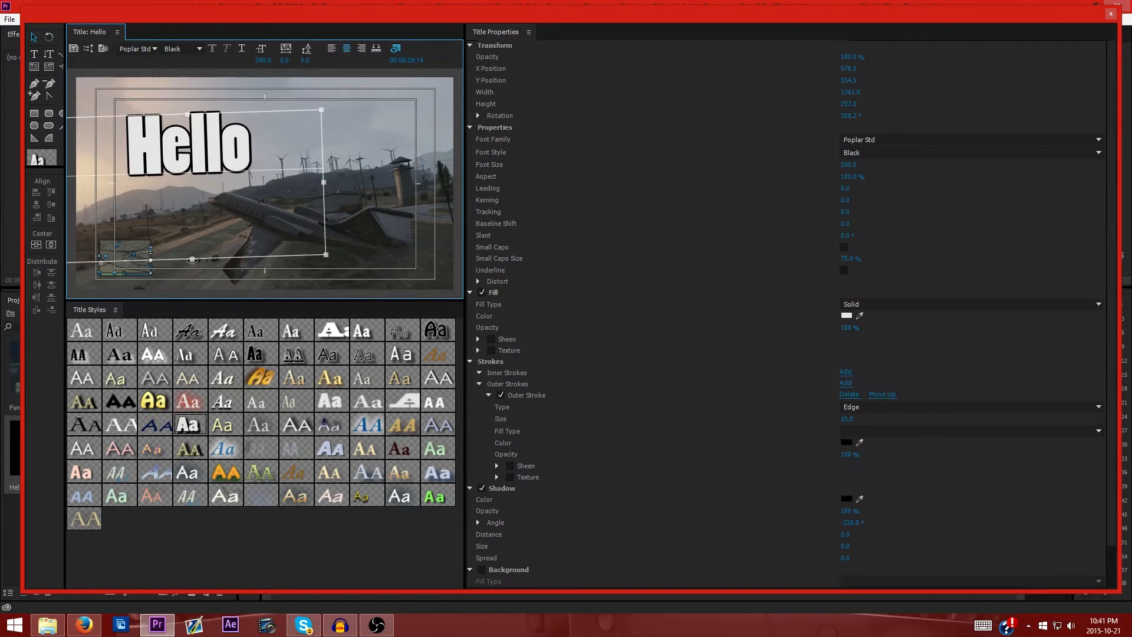
{"action": "left_click_drag", "start_coordinate": [323, 108], "coordinate": [323, 133]}
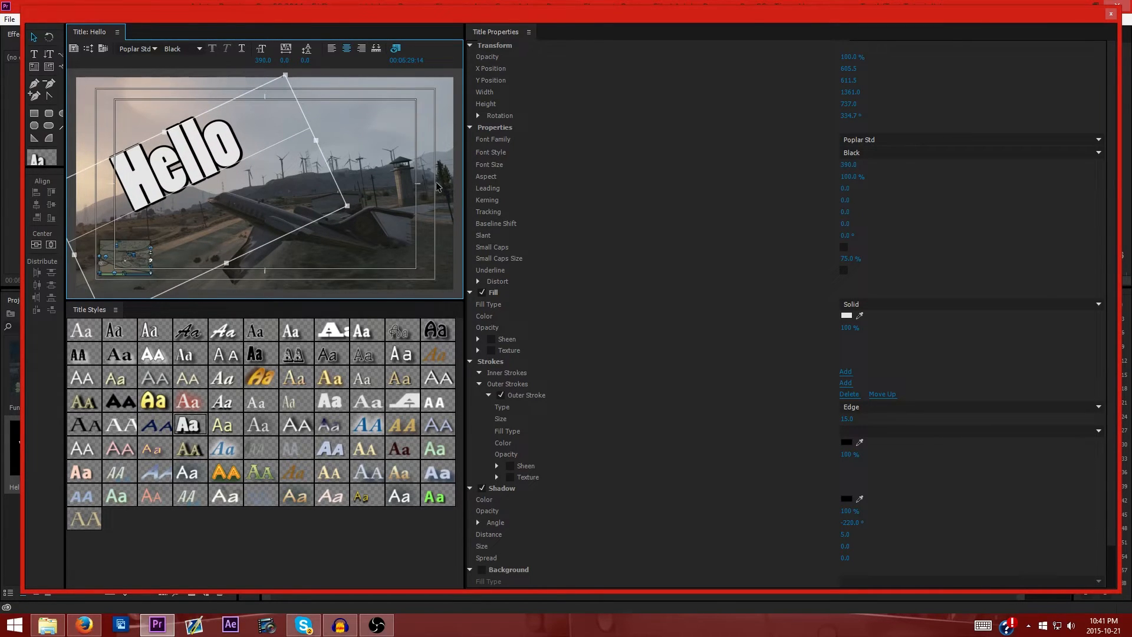
{"action": "mouse_move", "coordinate": [394, 86]}
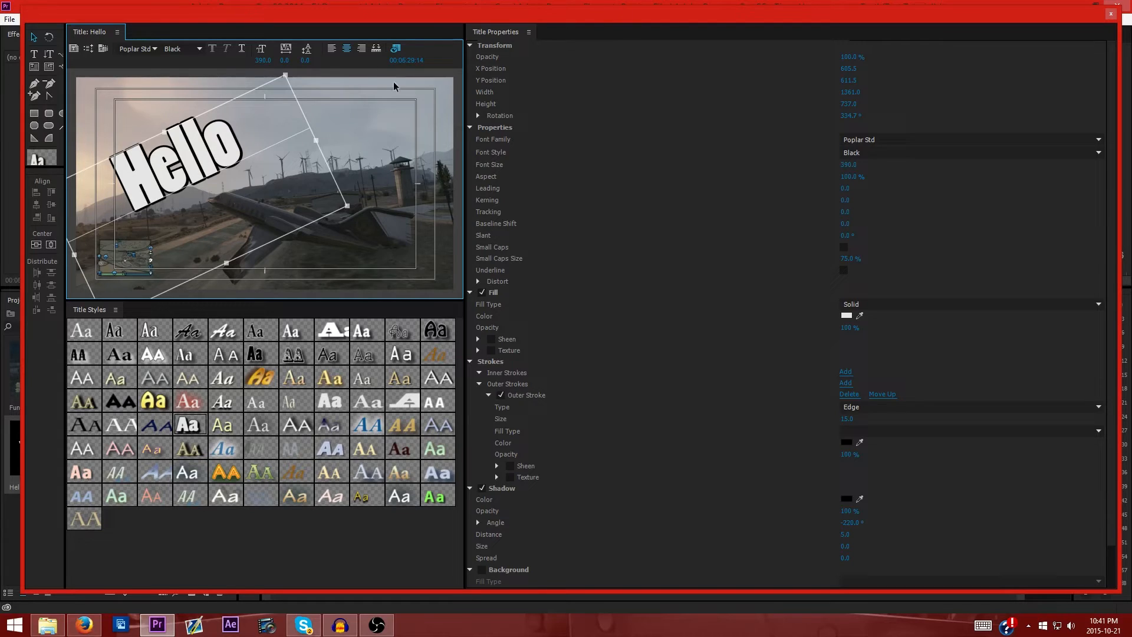
{"action": "mouse_move", "coordinate": [1062, 20]}
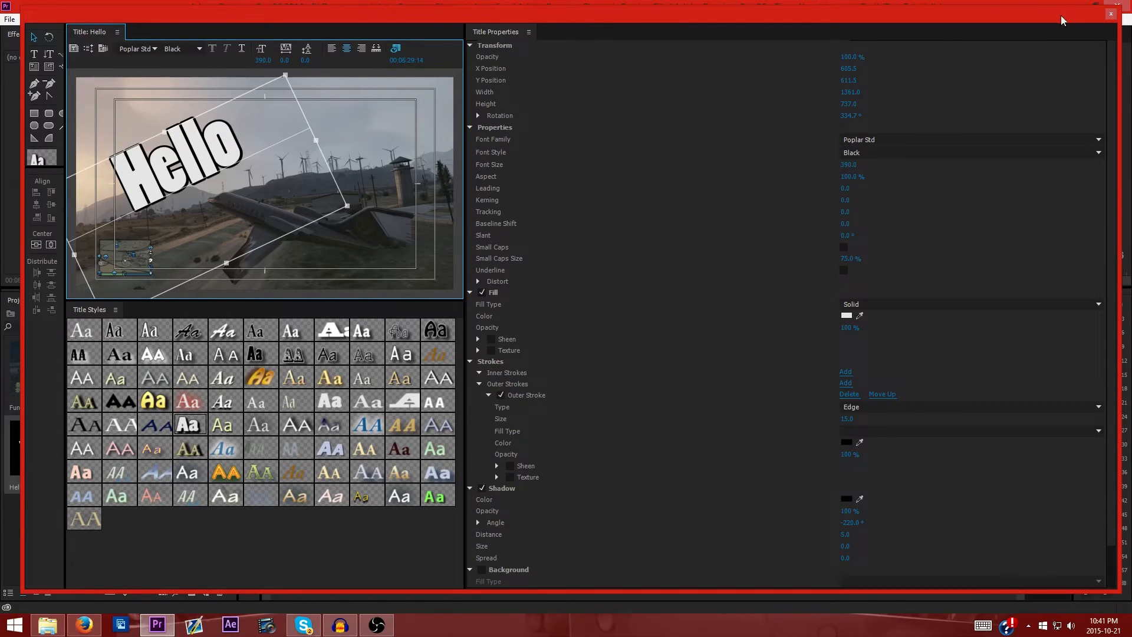
{"action": "mouse_move", "coordinate": [744, 341]}
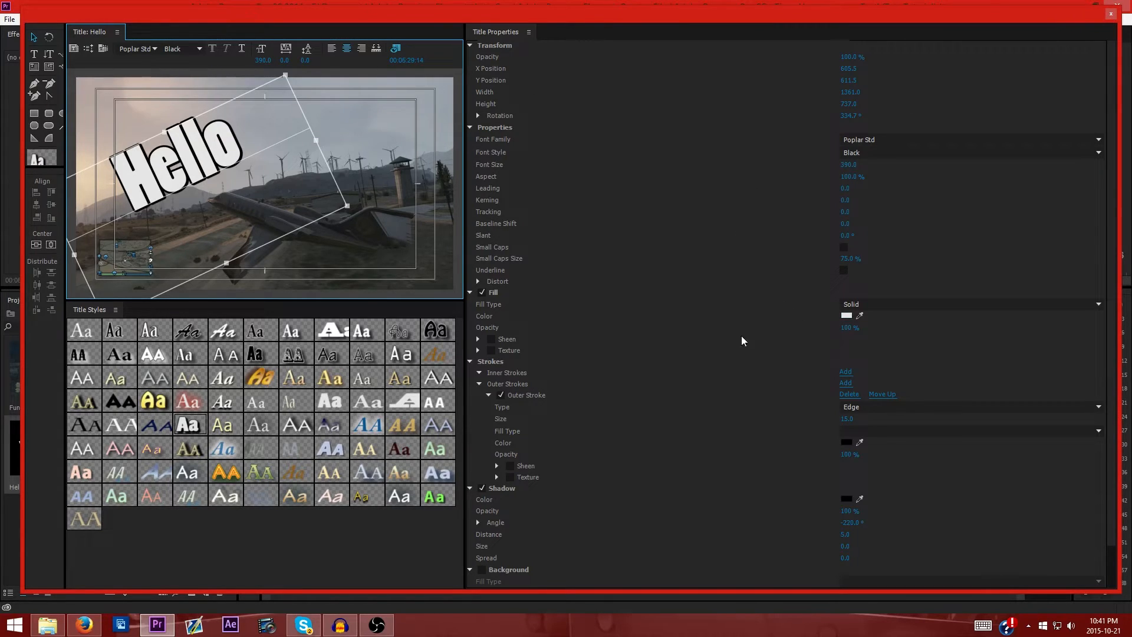
{"action": "mouse_move", "coordinate": [848, 323]}
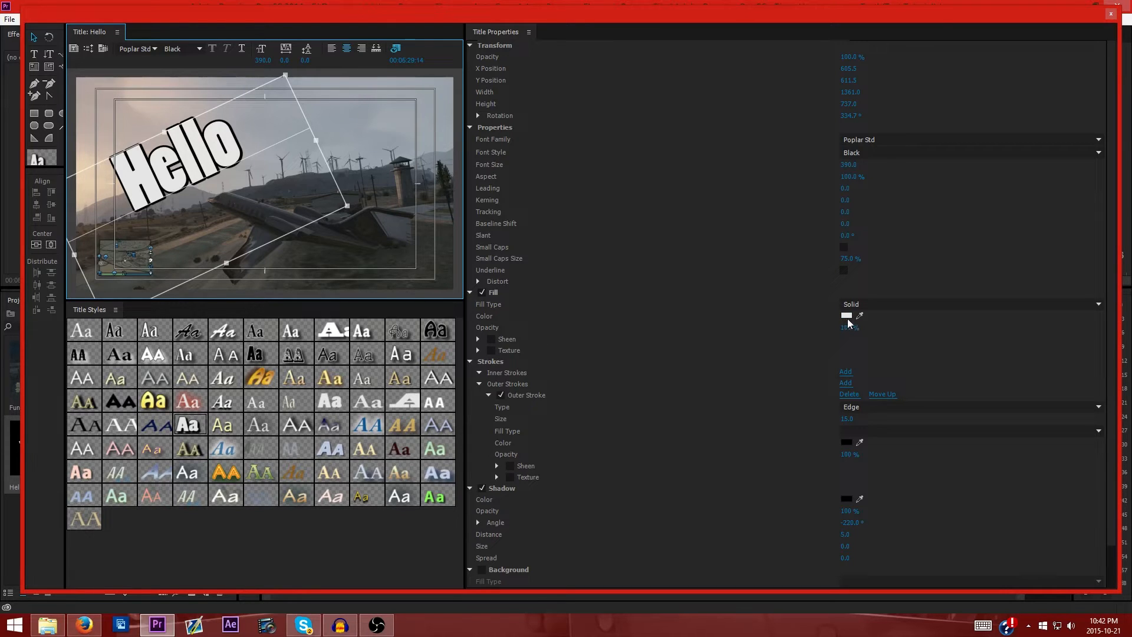
Look at a red Fill colour for the text, then cancel to keep it white.
{"action": "left_click", "coordinate": [846, 316]}
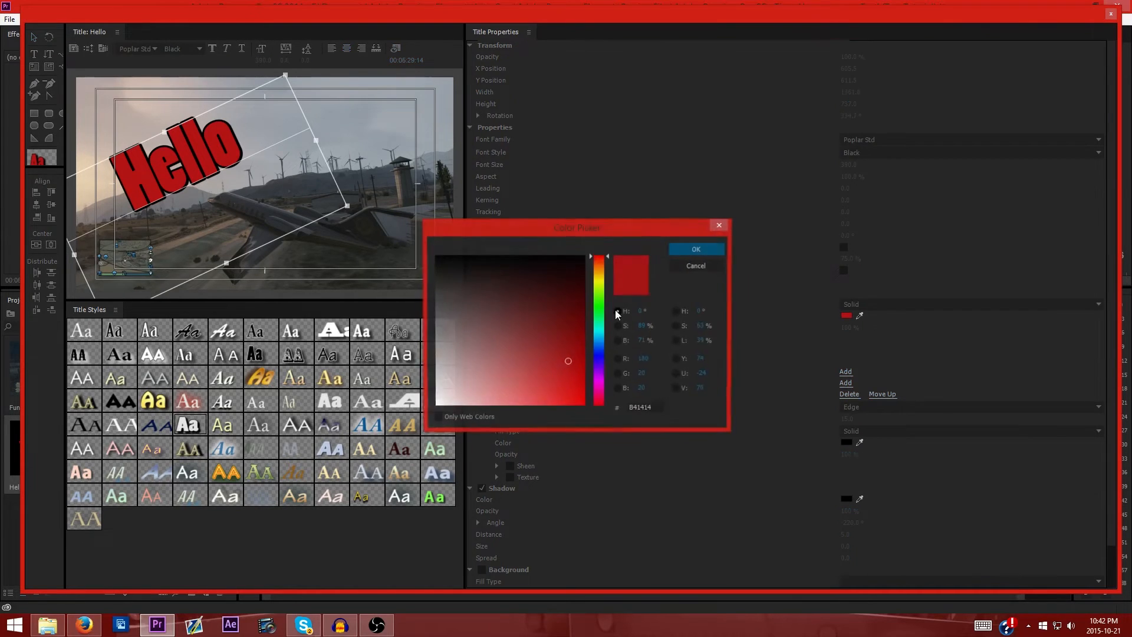
{"action": "left_click", "coordinate": [695, 249]}
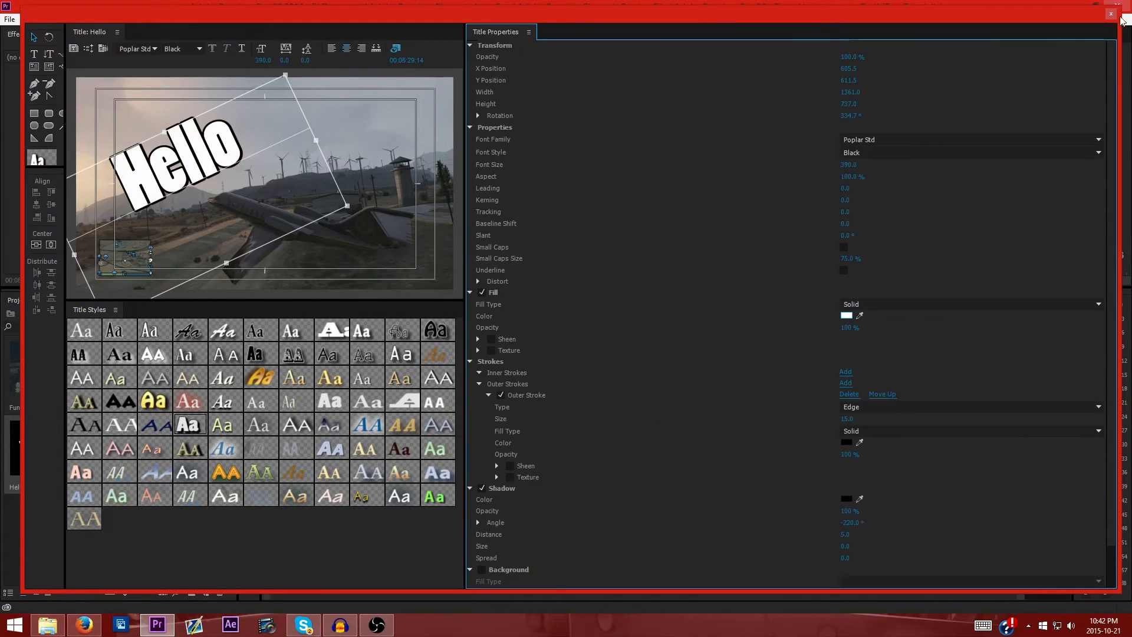
{"action": "mouse_move", "coordinate": [1111, 13]}
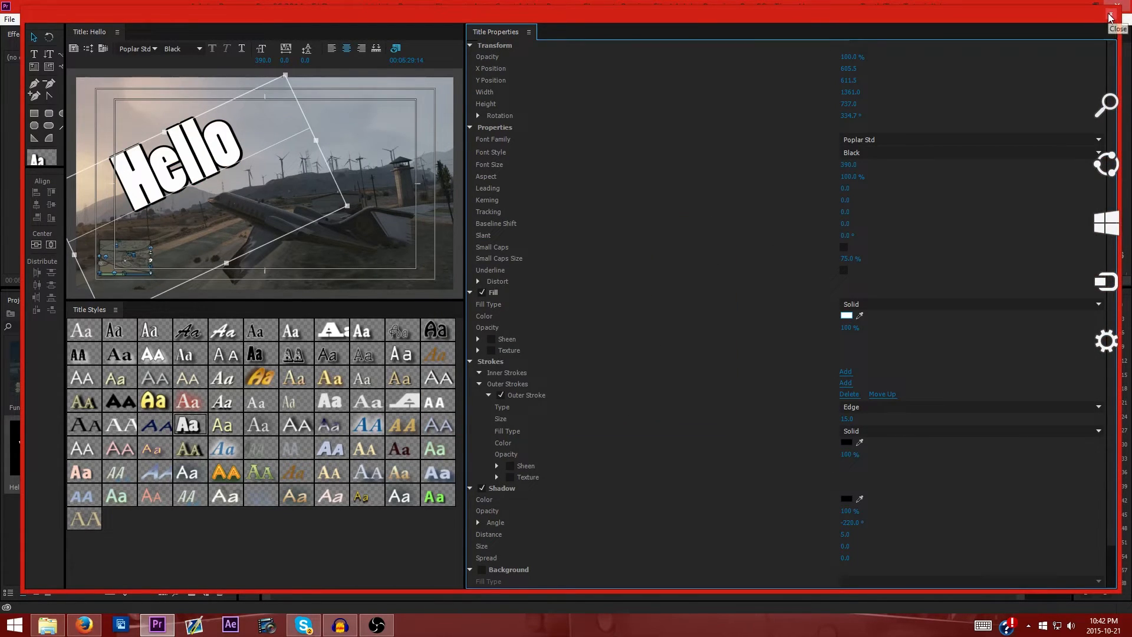
Leave the Titler and select the Hello clip placed on track V2 at the playhead.
{"action": "left_click", "coordinate": [1110, 13]}
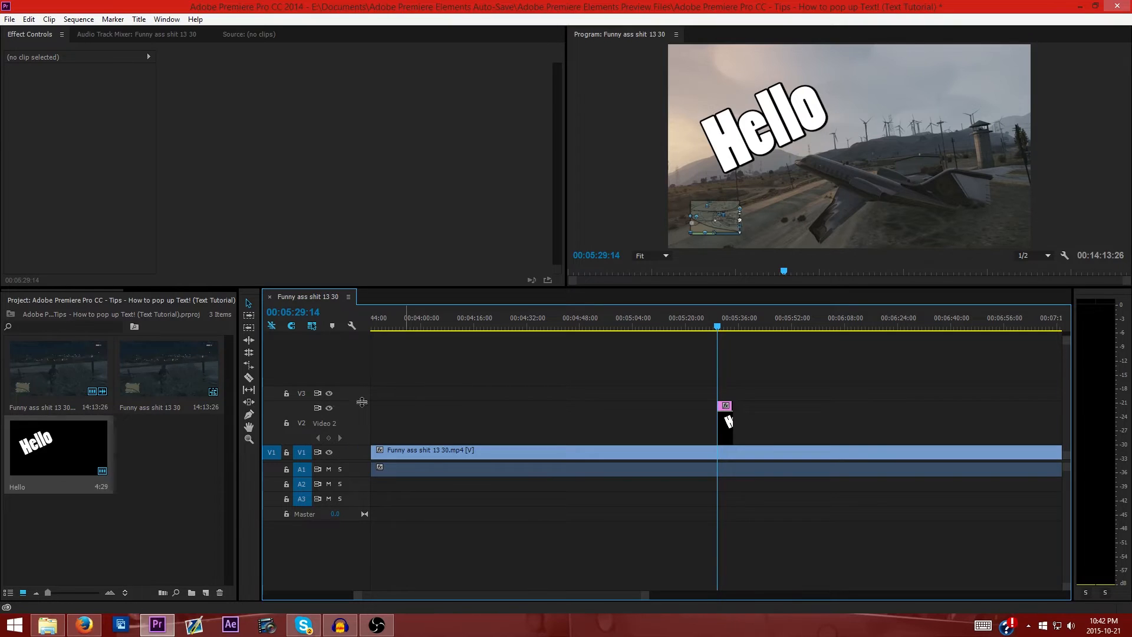
{"action": "mouse_move", "coordinate": [353, 444]}
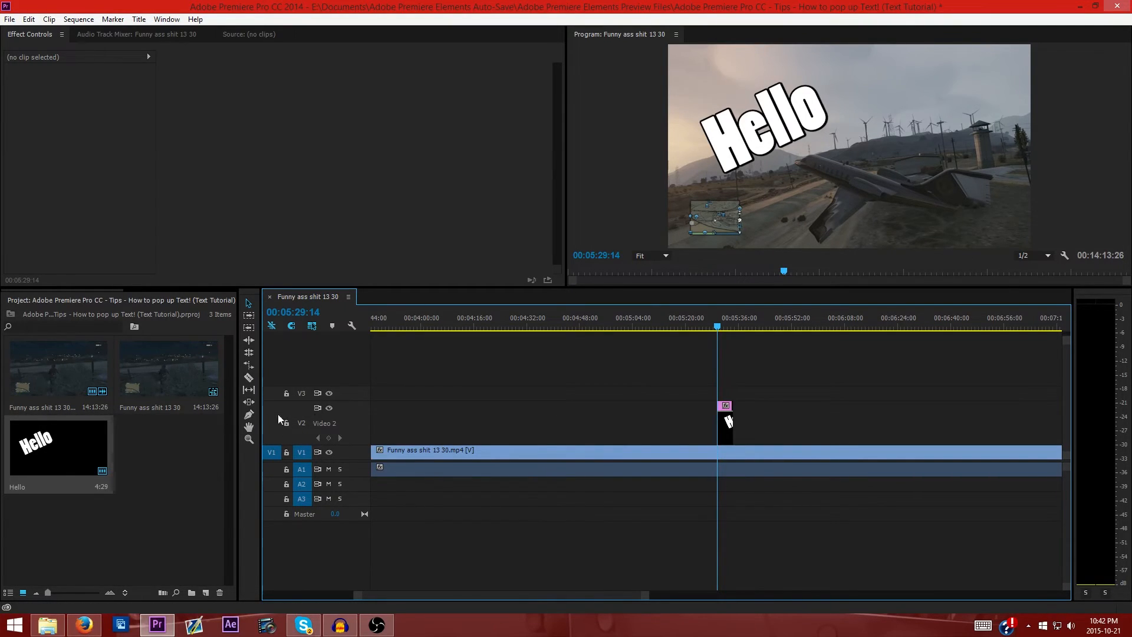
{"action": "mouse_move", "coordinate": [728, 419]}
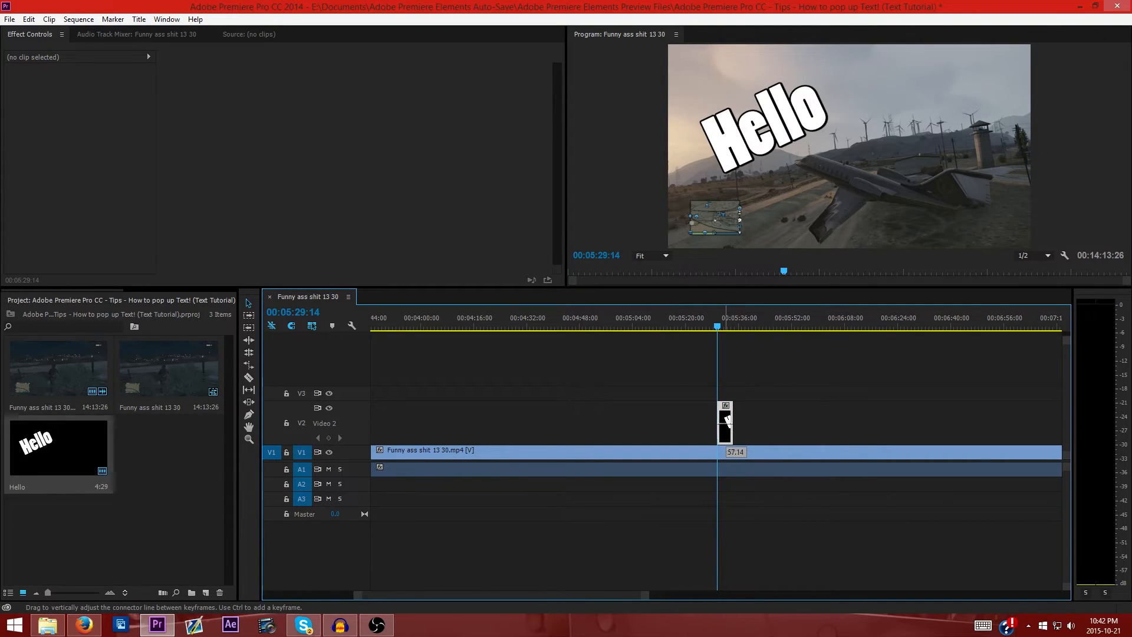
{"action": "left_click", "coordinate": [725, 422]}
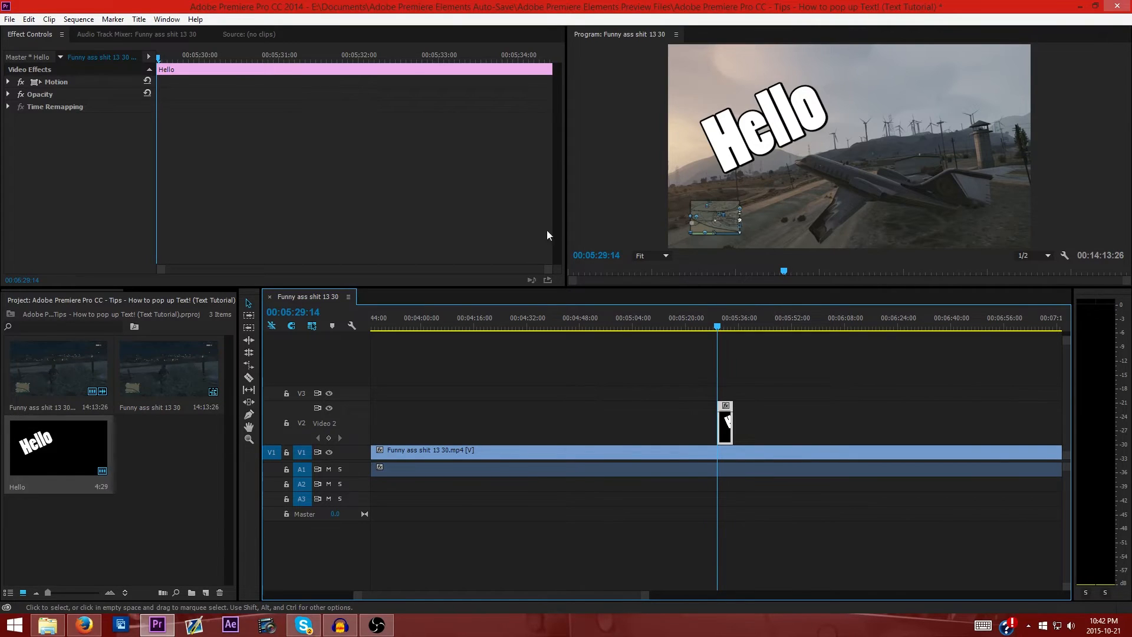
{"action": "mouse_move", "coordinate": [748, 534]}
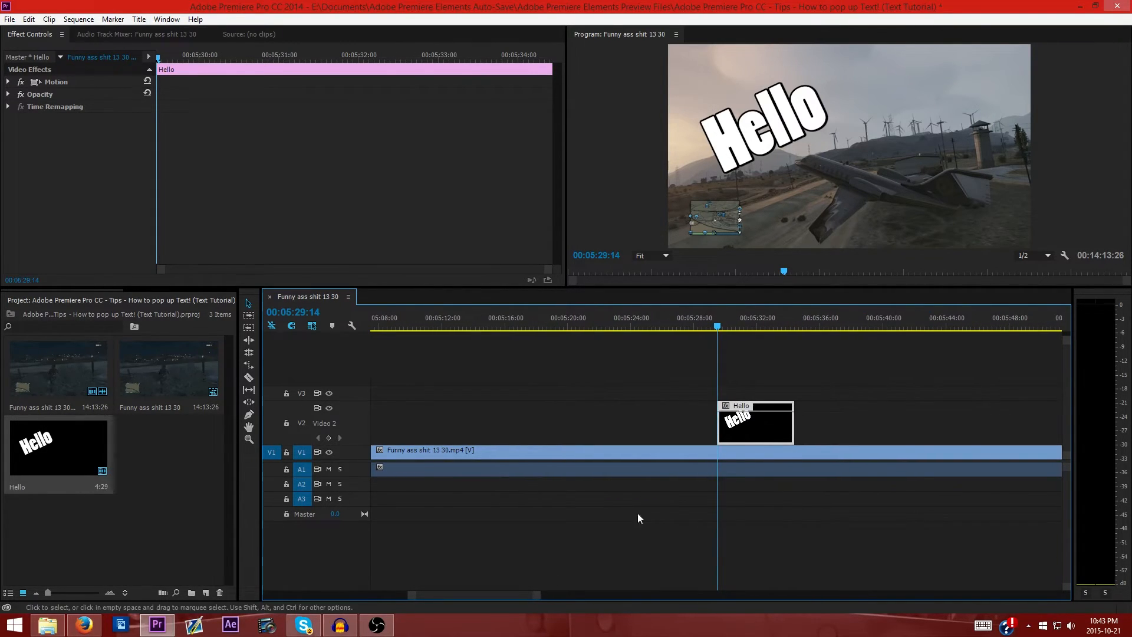
{"action": "mouse_move", "coordinate": [784, 343]}
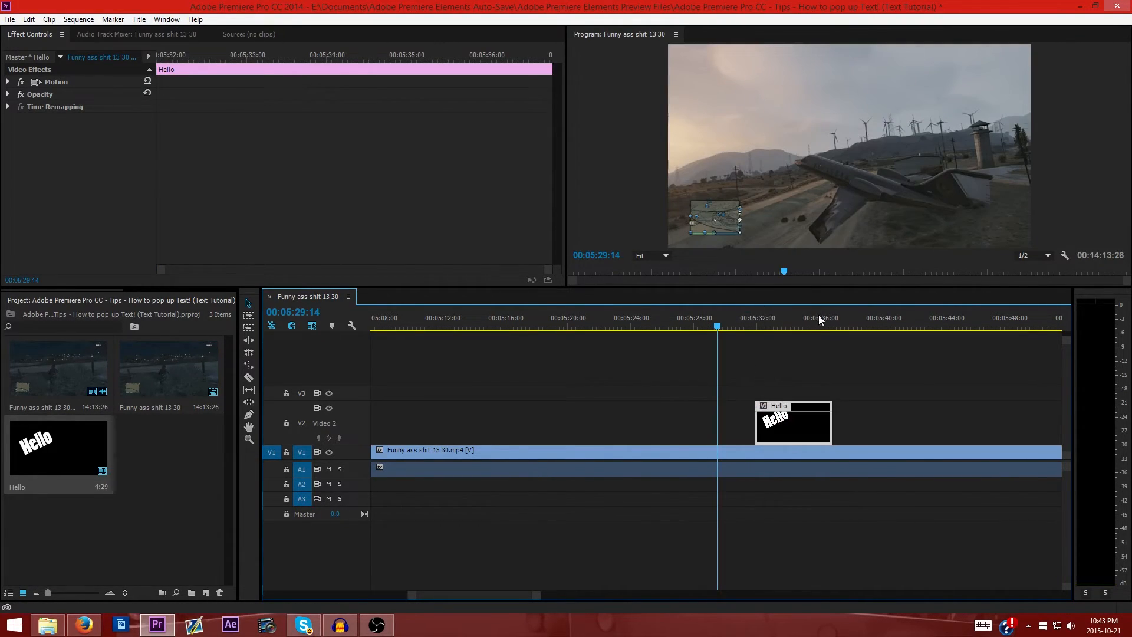
{"action": "mouse_move", "coordinate": [787, 402]}
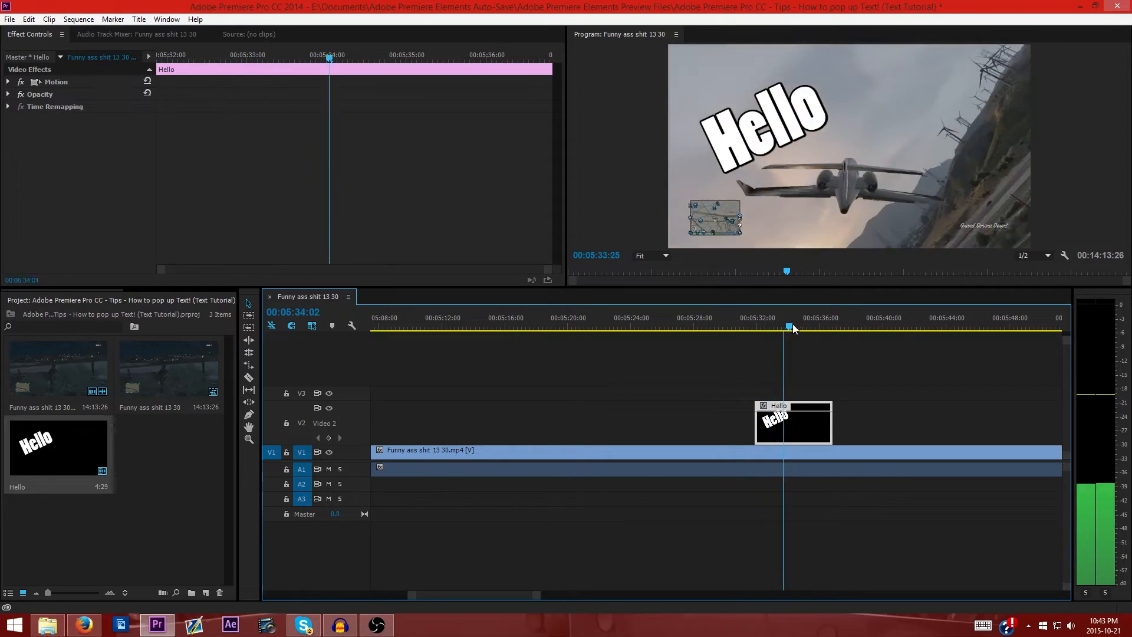
Scrub the playhead around 00:05:32 to preview the Hello title popping over the footage.
{"action": "left_click", "coordinate": [727, 326]}
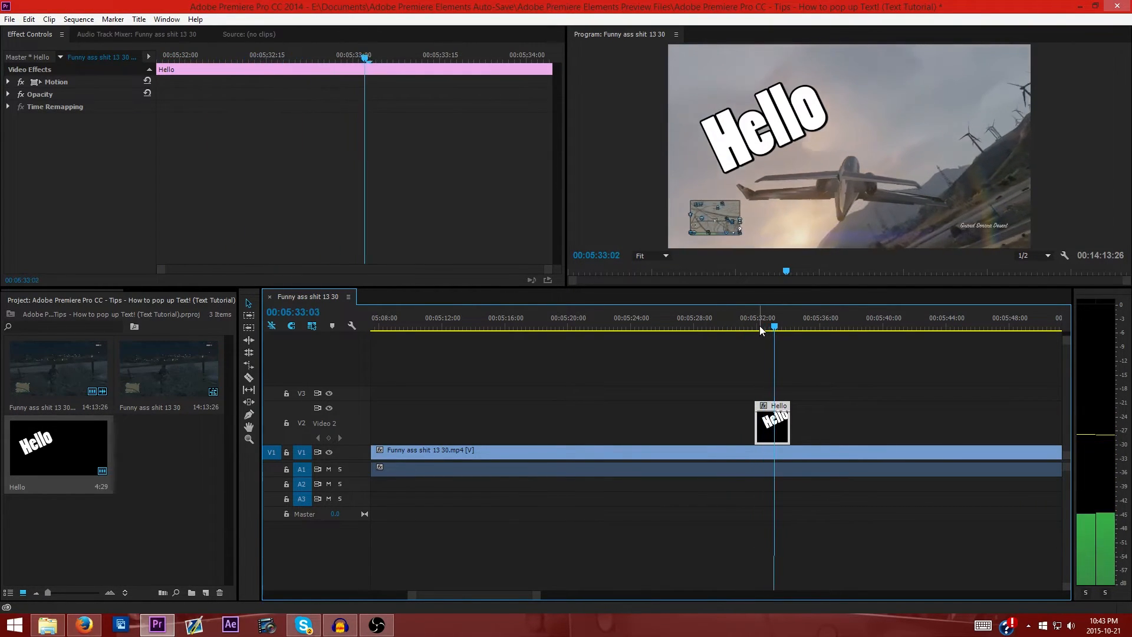
{"action": "left_click", "coordinate": [799, 326]}
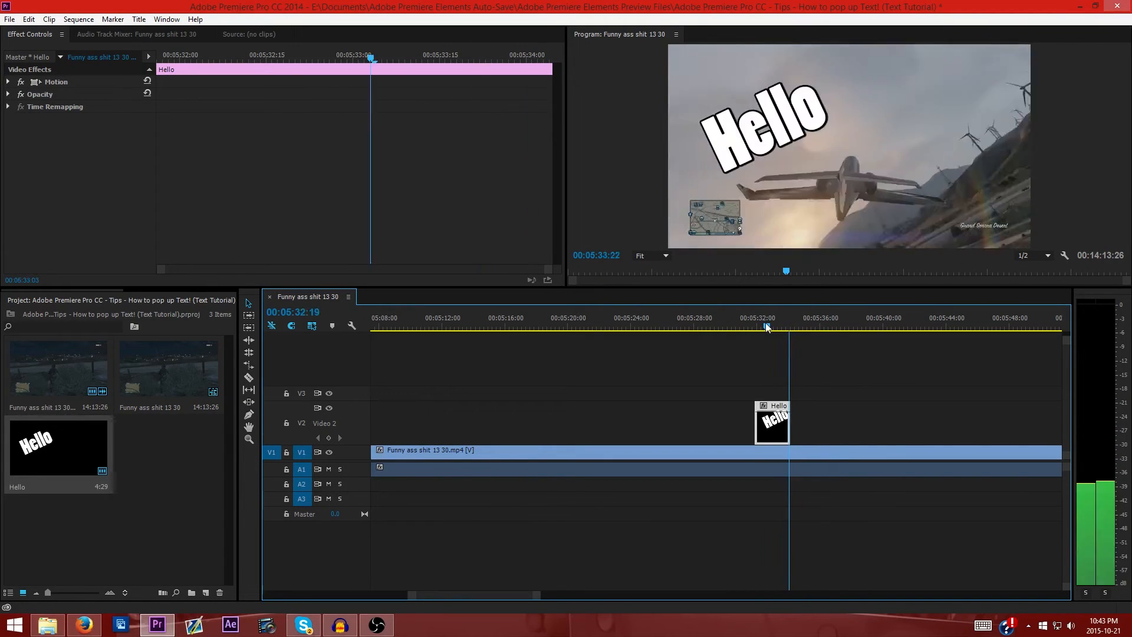
{"action": "left_click", "coordinate": [745, 326]}
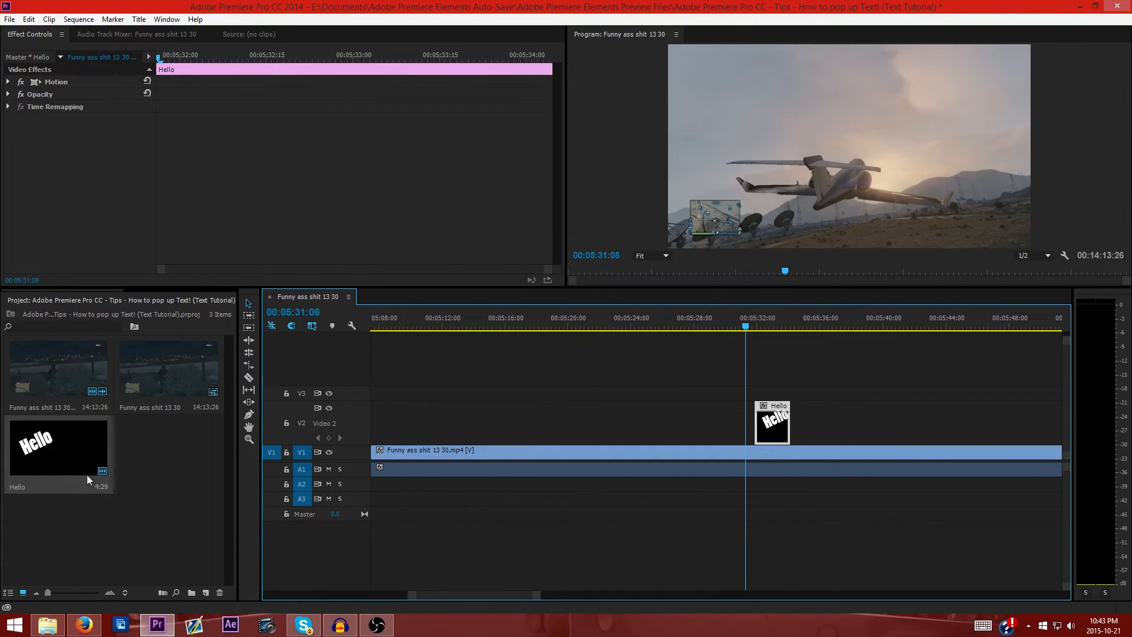
Duplicate the Hello title in the Project panel, then glance at Interpret Footage and dismiss it.
{"action": "right_click", "coordinate": [58, 449]}
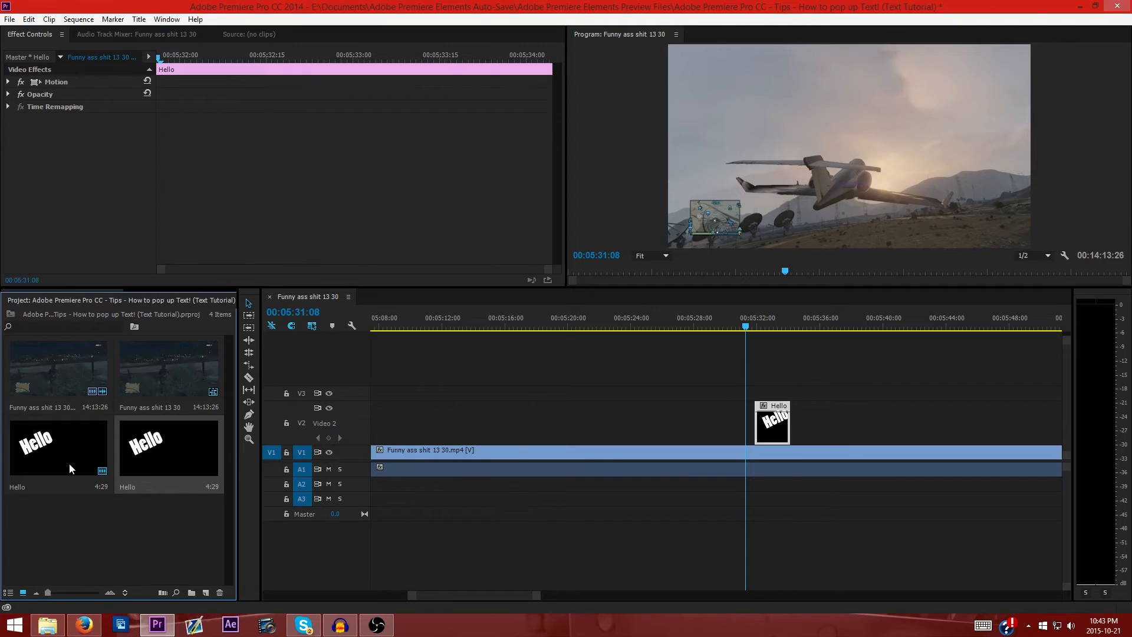
{"action": "right_click", "coordinate": [148, 378]}
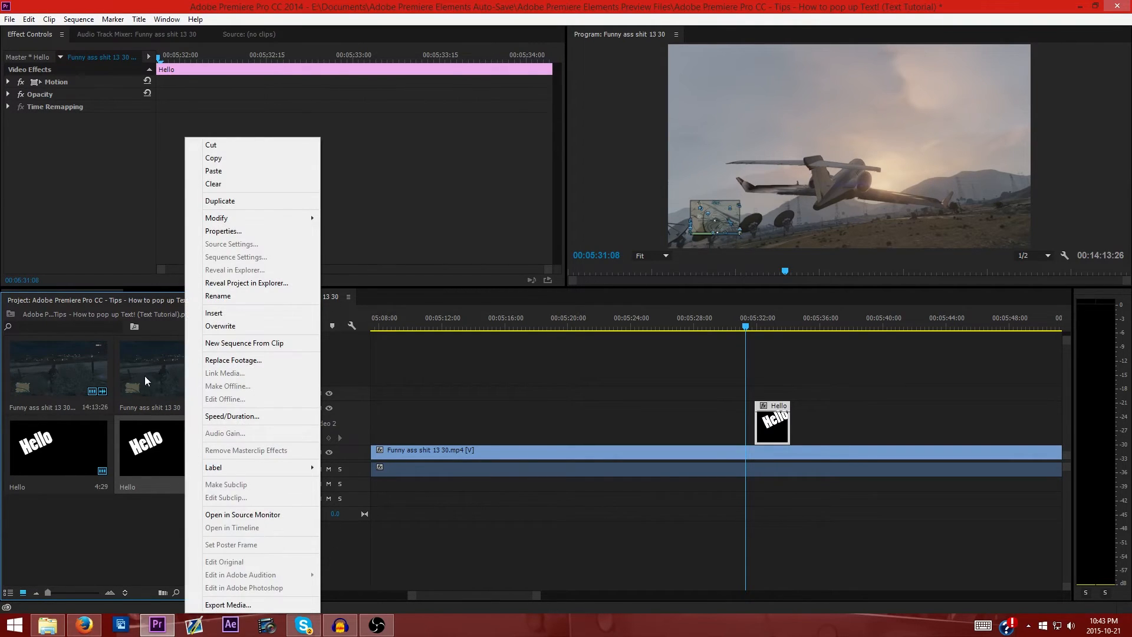
{"action": "mouse_move", "coordinate": [229, 201]}
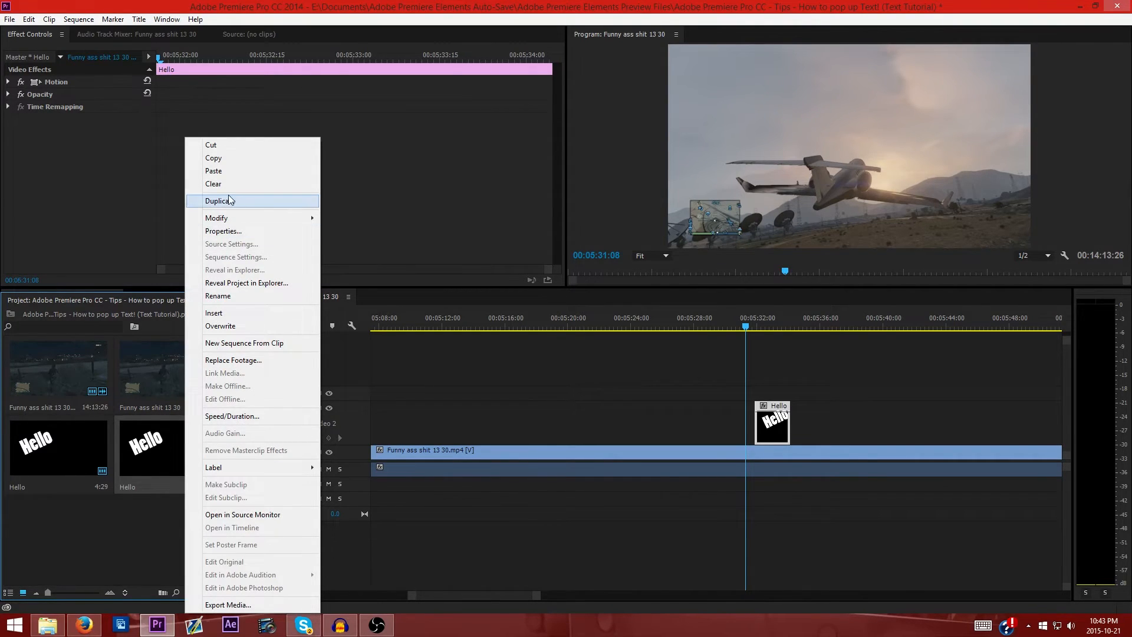
{"action": "mouse_move", "coordinate": [221, 483]}
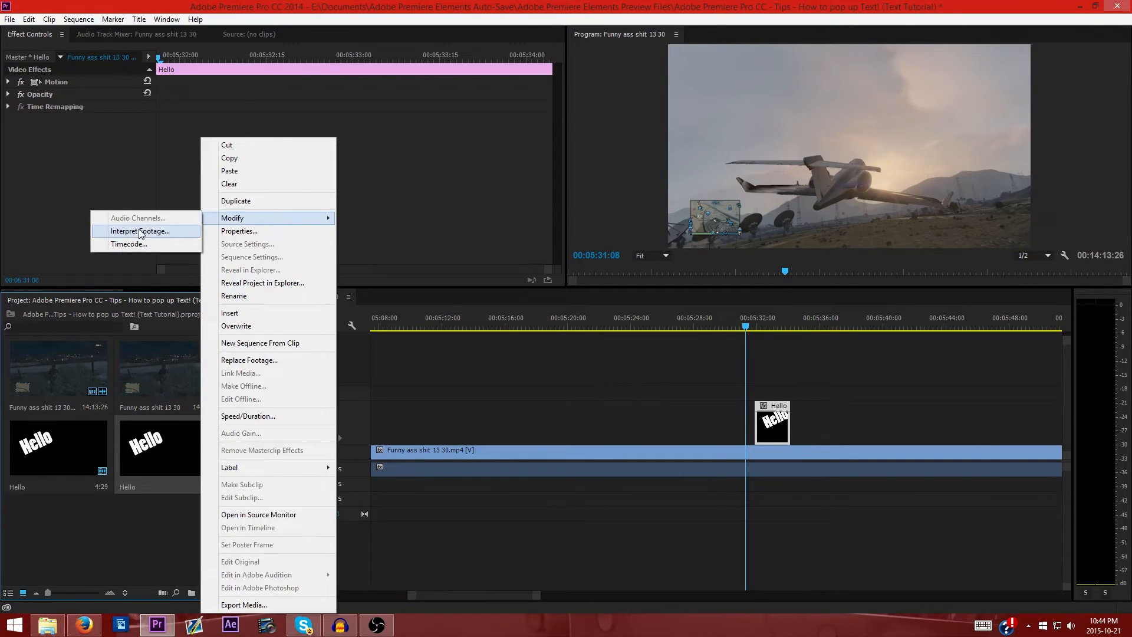
{"action": "left_click", "coordinate": [141, 230]}
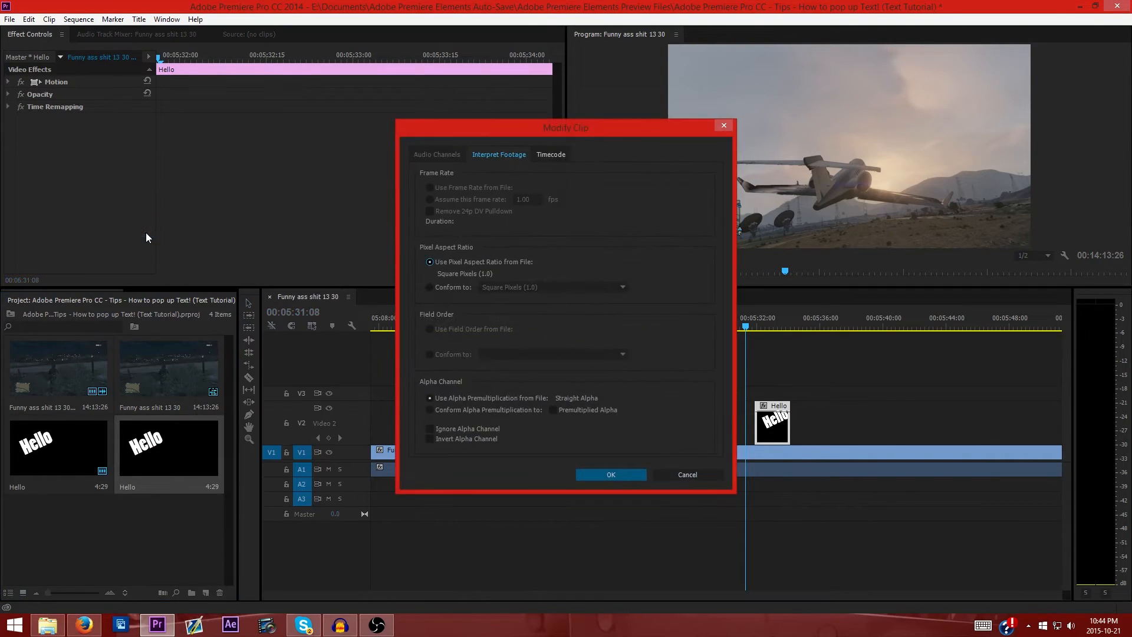
{"action": "left_click", "coordinate": [609, 474]}
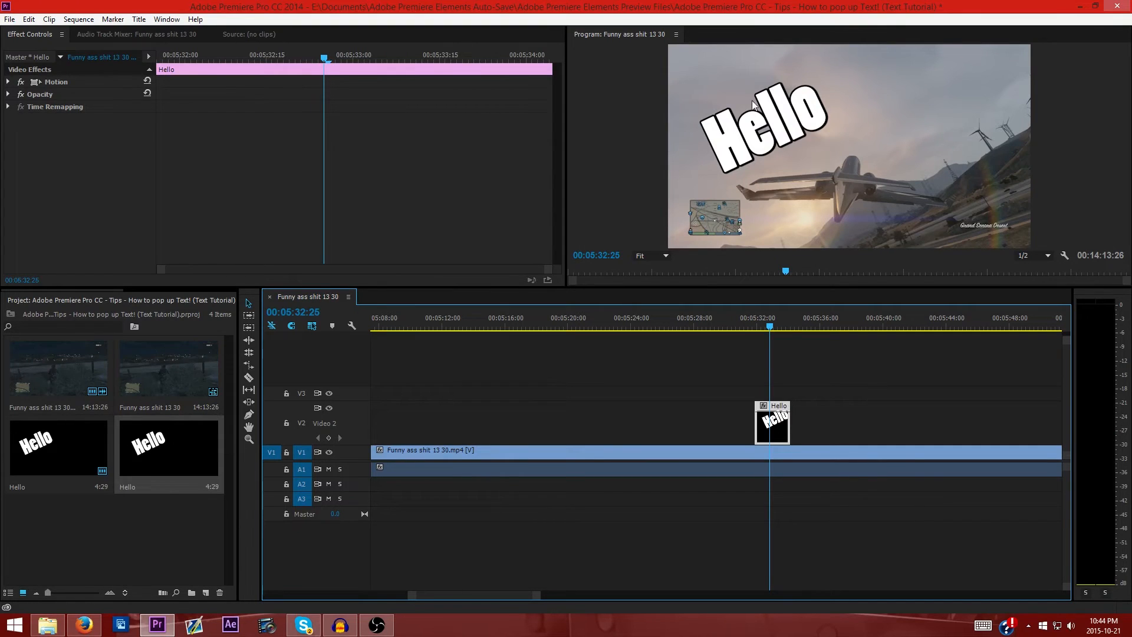
Edit the duplicate title in the Titler so its text reads 'Youtubers!'.
{"action": "double_click", "coordinate": [771, 422]}
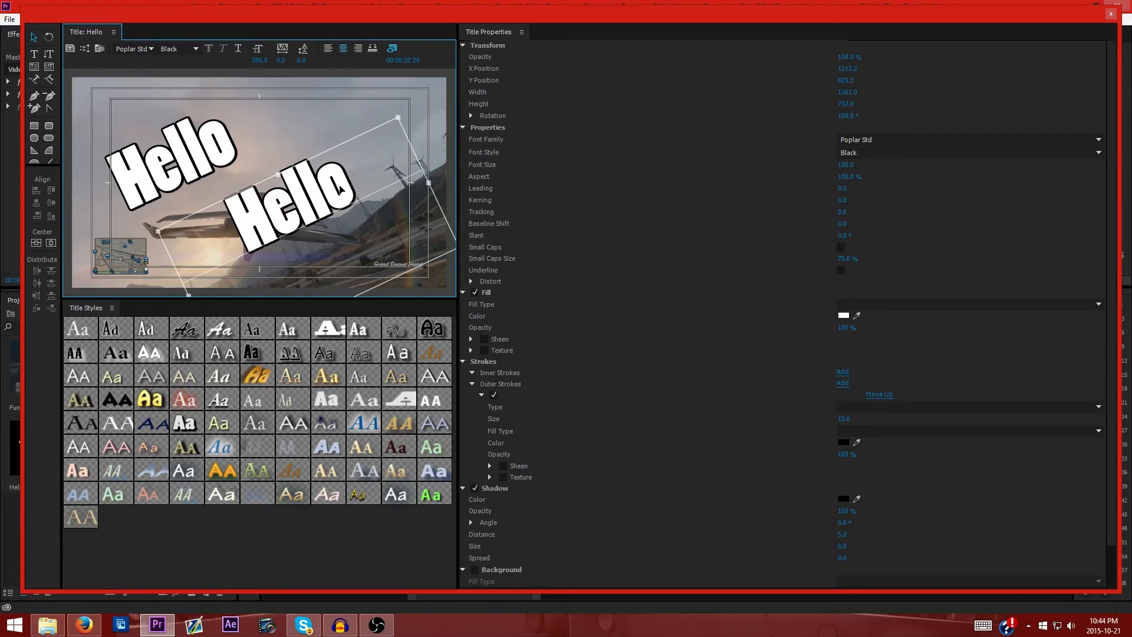
{"action": "type", "text": "You"}
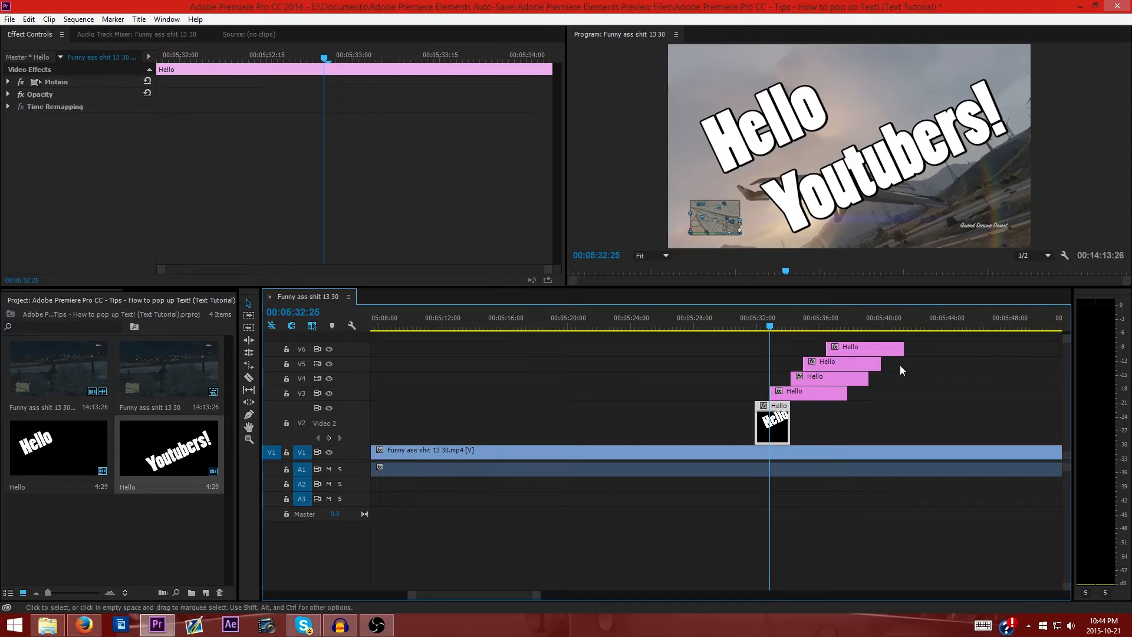
Place Youtubers! on Video 3 above Hello, toggle V3 output and scrub the playhead before the titles.
{"action": "right_click", "coordinate": [850, 347]}
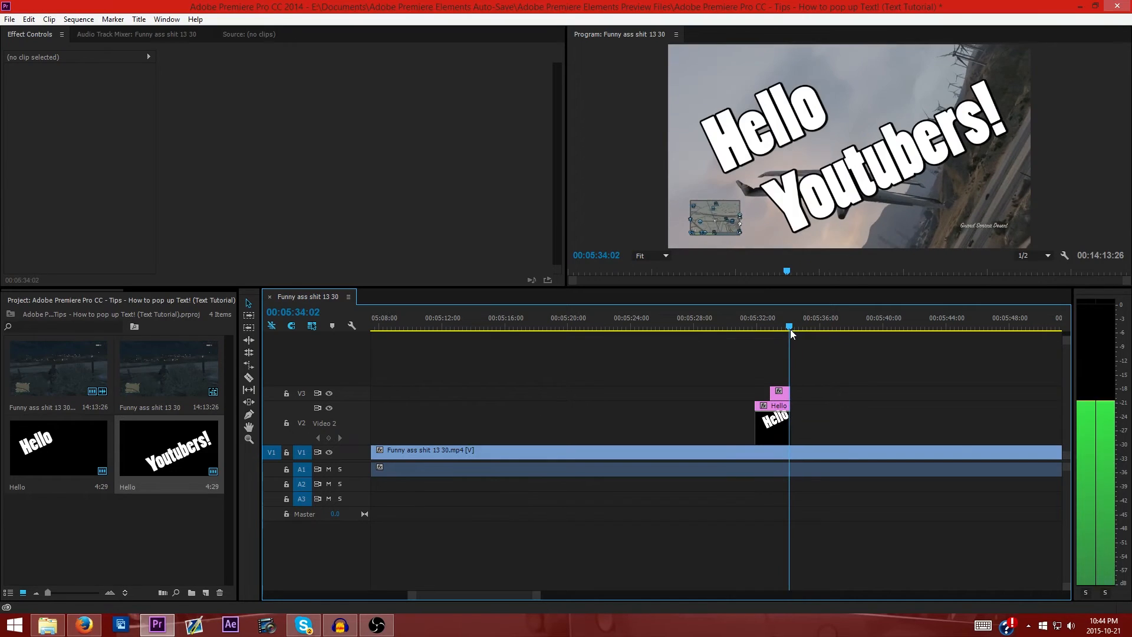
{"action": "left_click", "coordinate": [728, 327]}
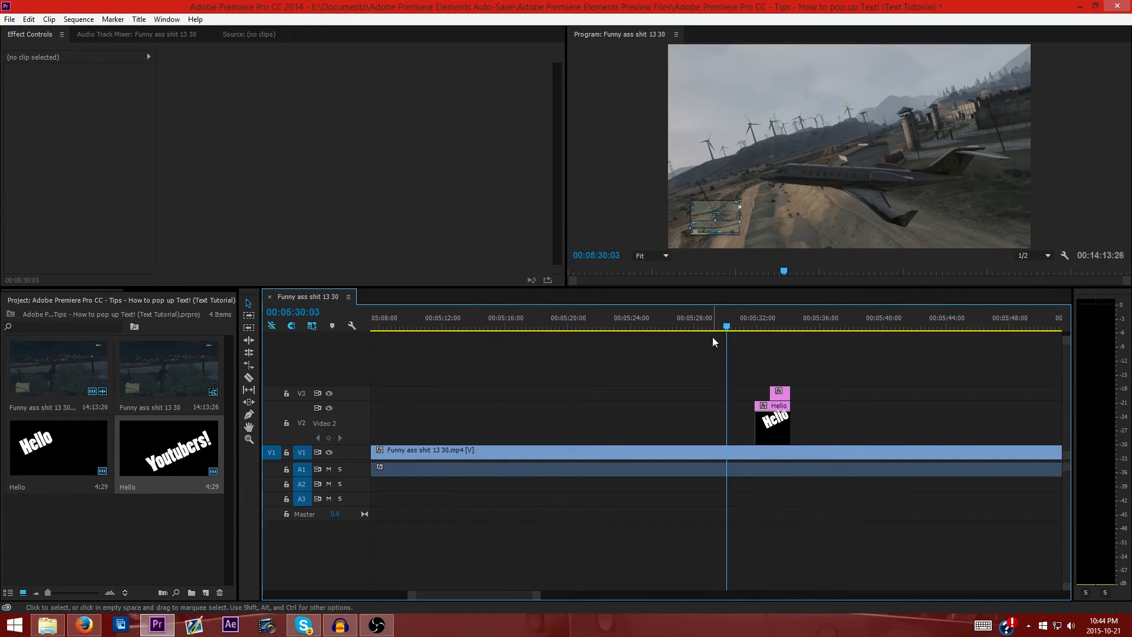
{"action": "mouse_move", "coordinate": [768, 333]}
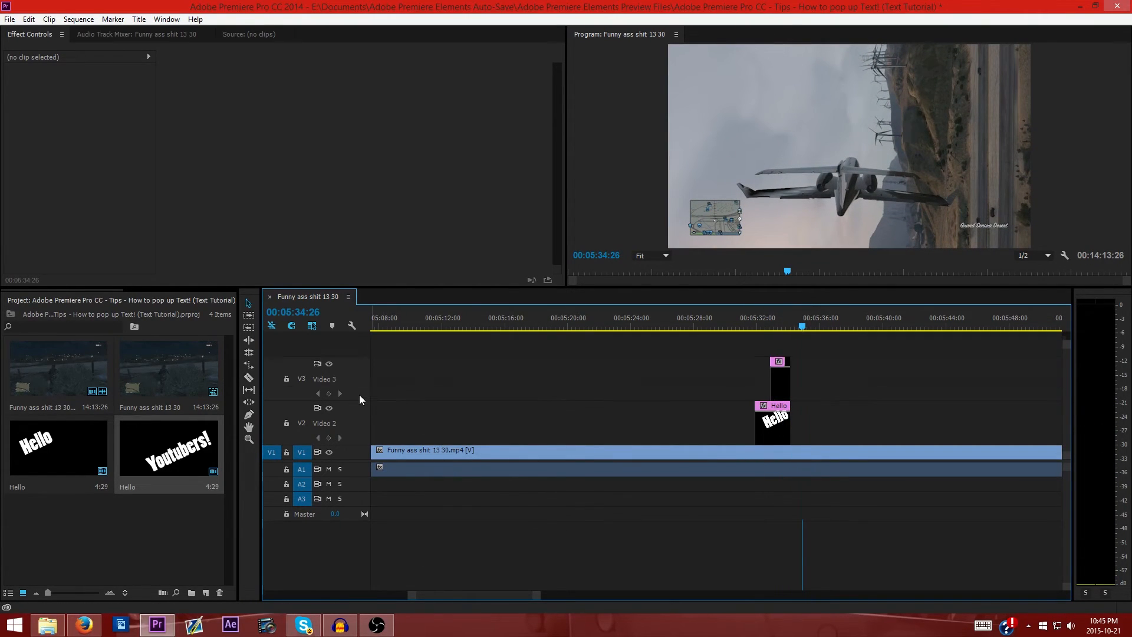
{"action": "mouse_move", "coordinate": [313, 381]}
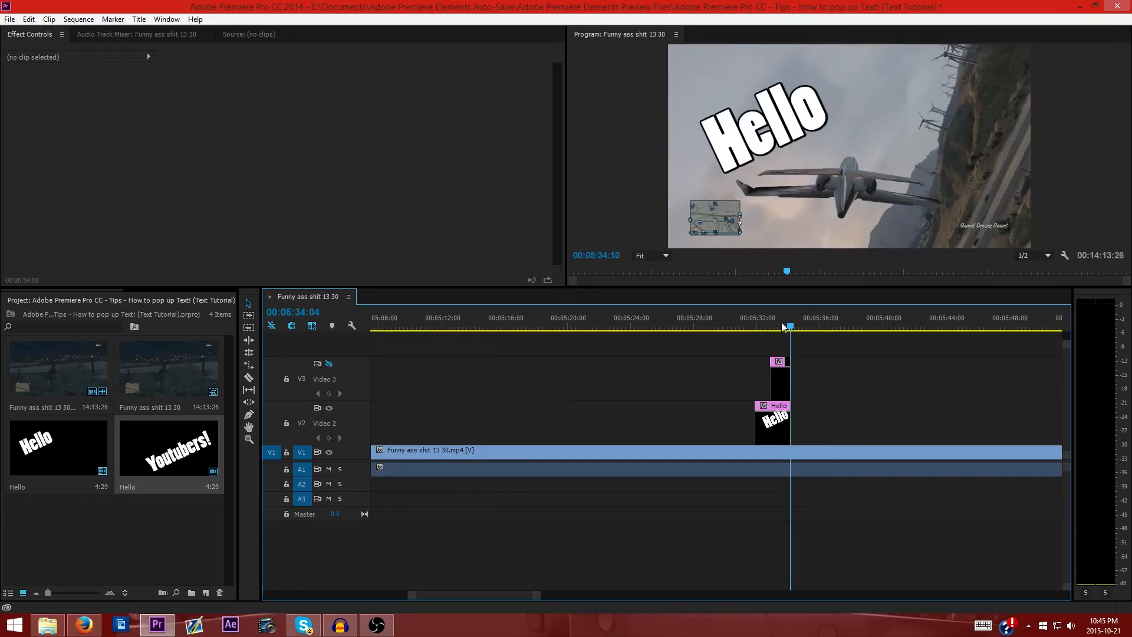
{"action": "left_click", "coordinate": [765, 327]}
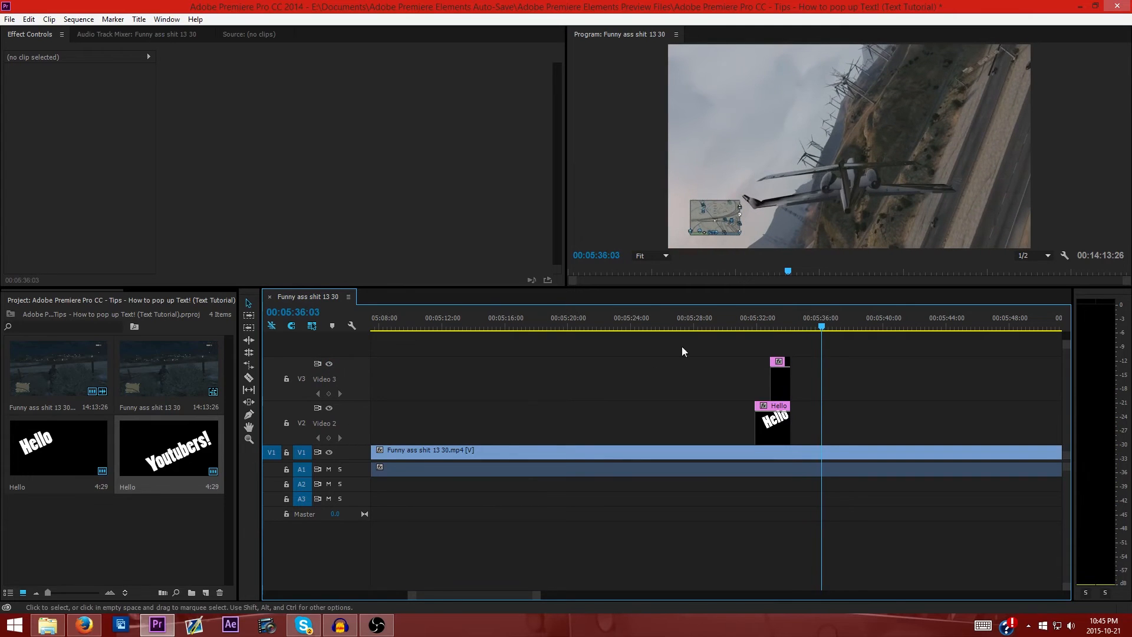
{"action": "left_click", "coordinate": [736, 318]}
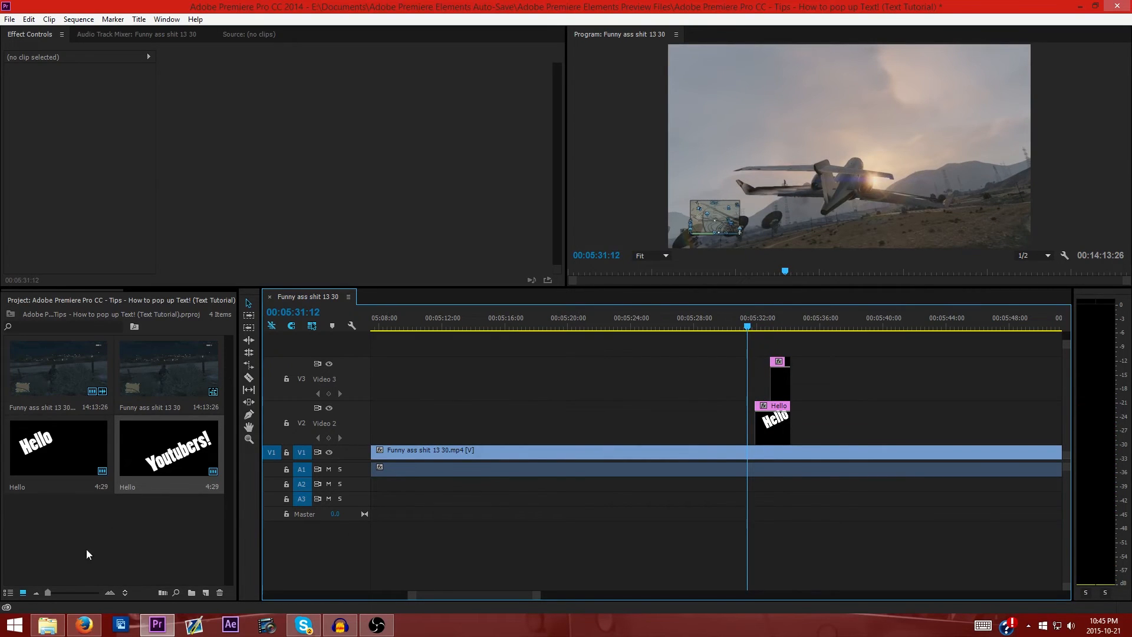
Duplicate Hello into a third title reading 'Pie' with red fill, tilted and repositioned.
{"action": "right_click", "coordinate": [169, 448]}
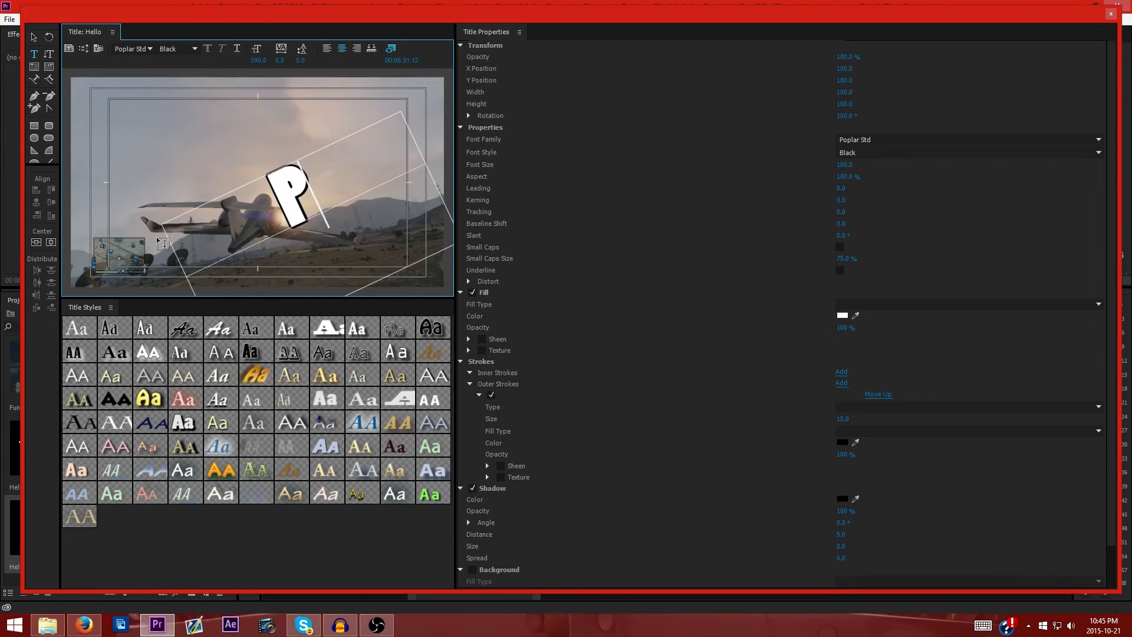
{"action": "type", "text": "ie"}
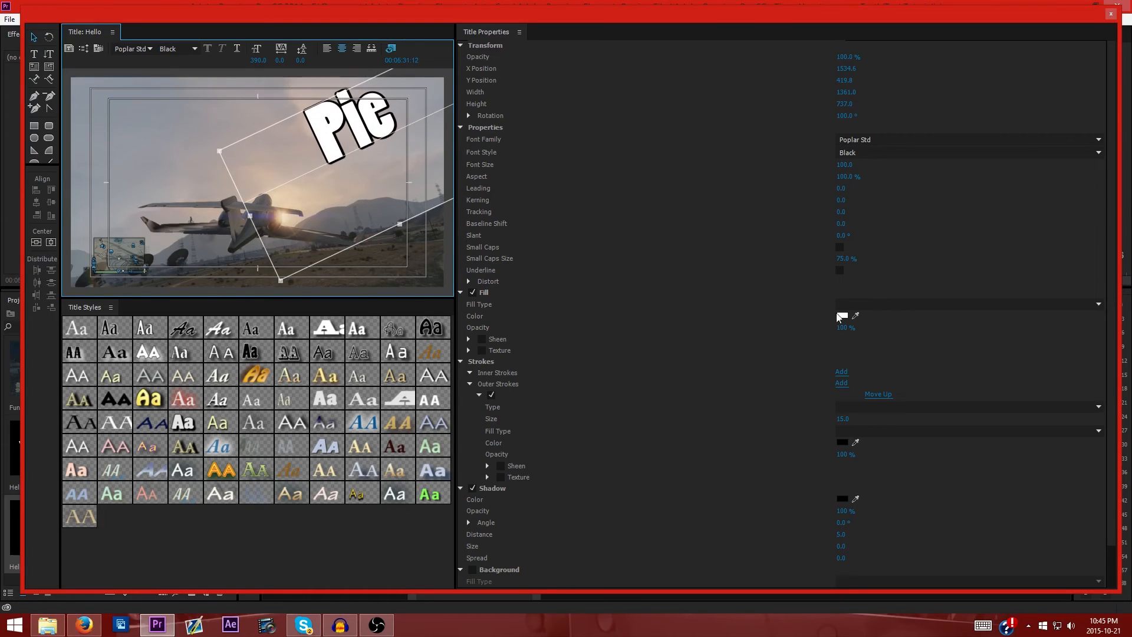
{"action": "left_click", "coordinate": [841, 316]}
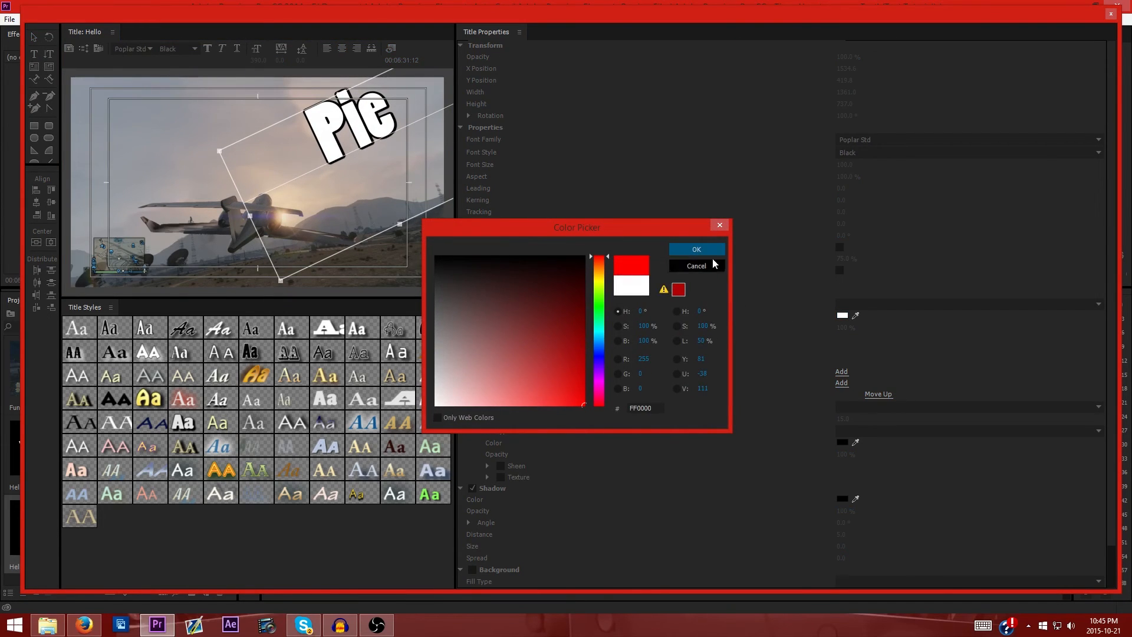
{"action": "left_click", "coordinate": [696, 248]}
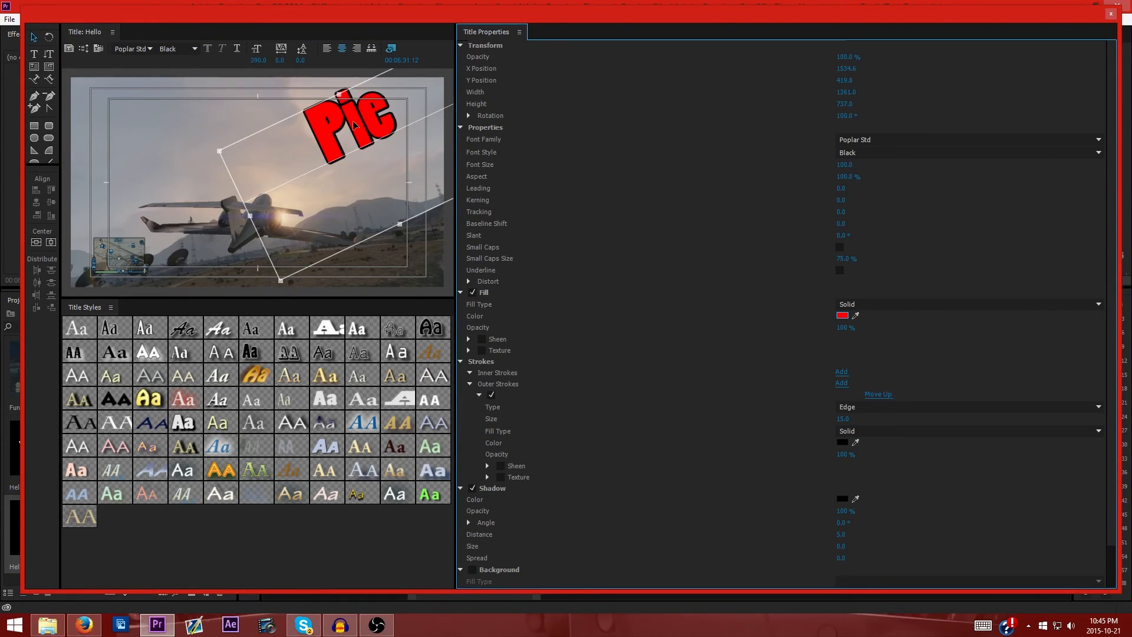
{"action": "left_click_drag", "start_coordinate": [350, 127], "coordinate": [253, 177]}
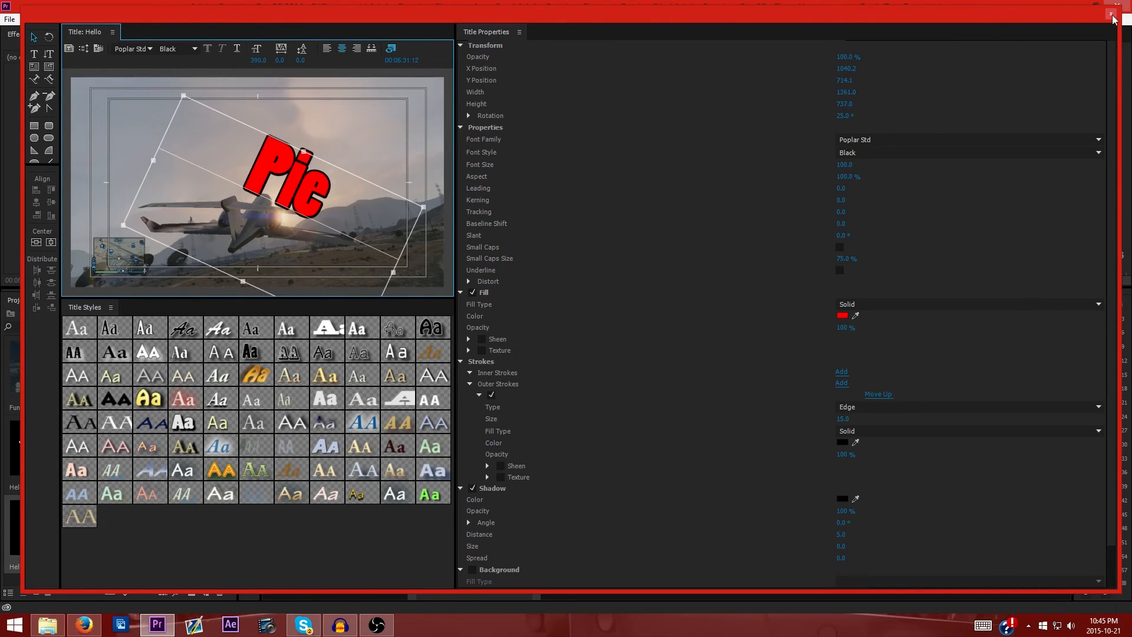
{"action": "left_click", "coordinate": [1111, 13]}
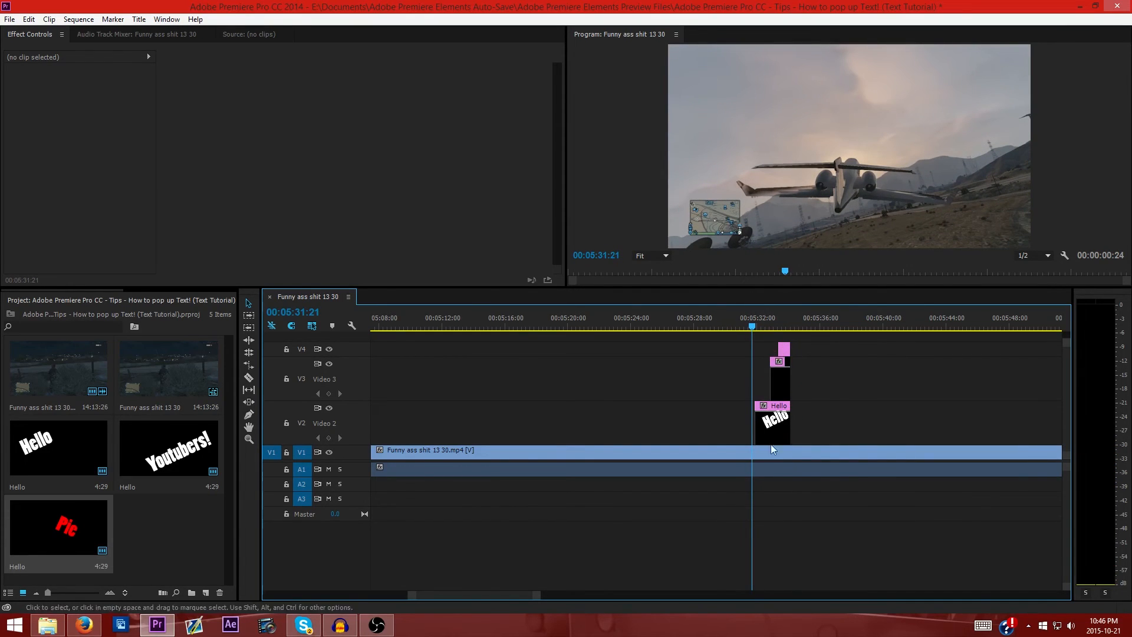
{"action": "mouse_move", "coordinate": [721, 430]}
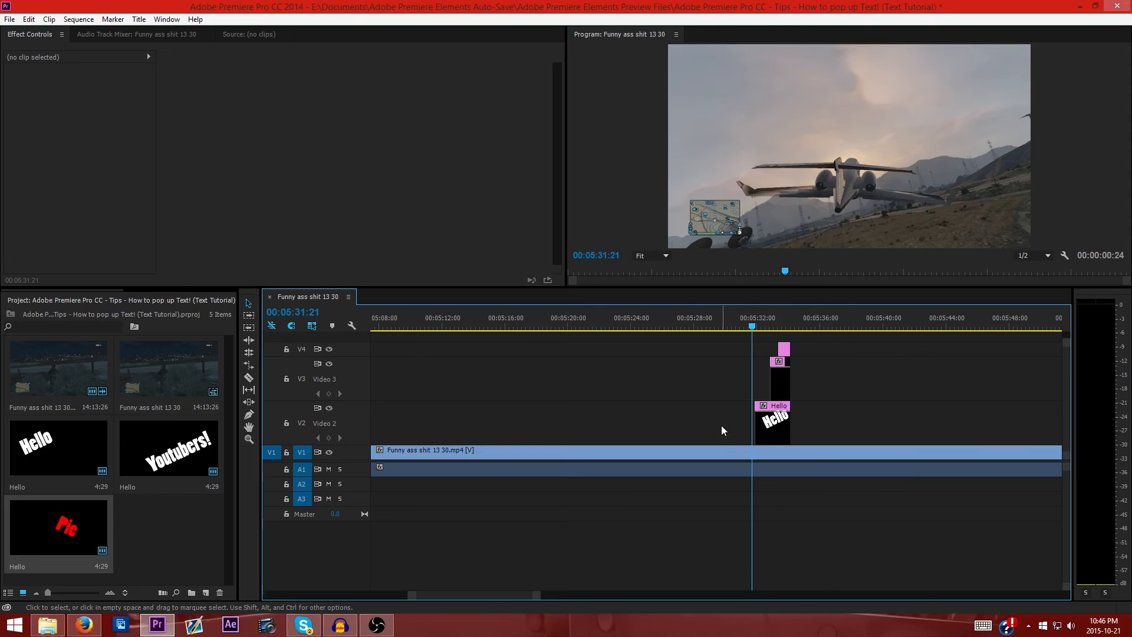
{"action": "mouse_move", "coordinate": [757, 369]}
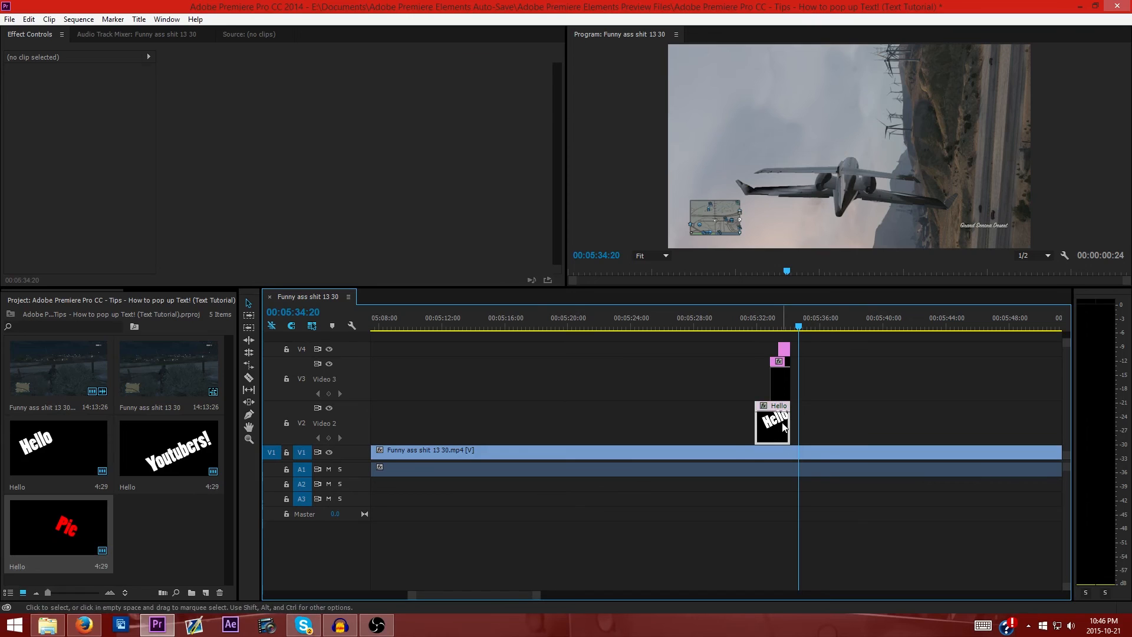
Select the Hello clip on Video 2 and zoom the timeline out to the full sequence.
{"action": "left_click", "coordinate": [771, 422]}
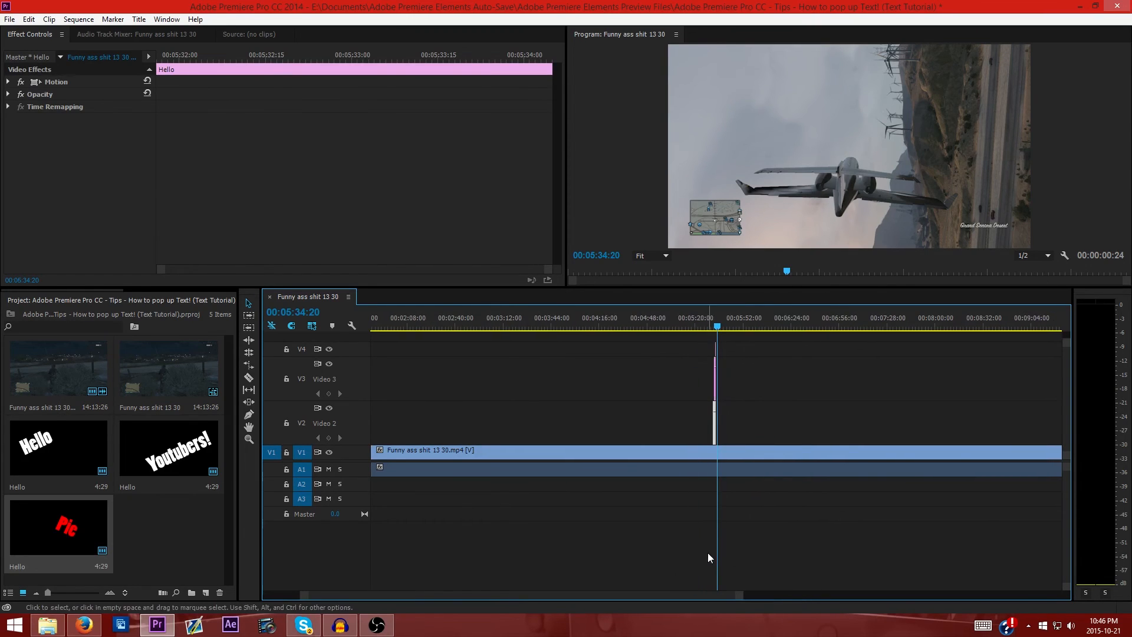
{"action": "mouse_move", "coordinate": [675, 528]}
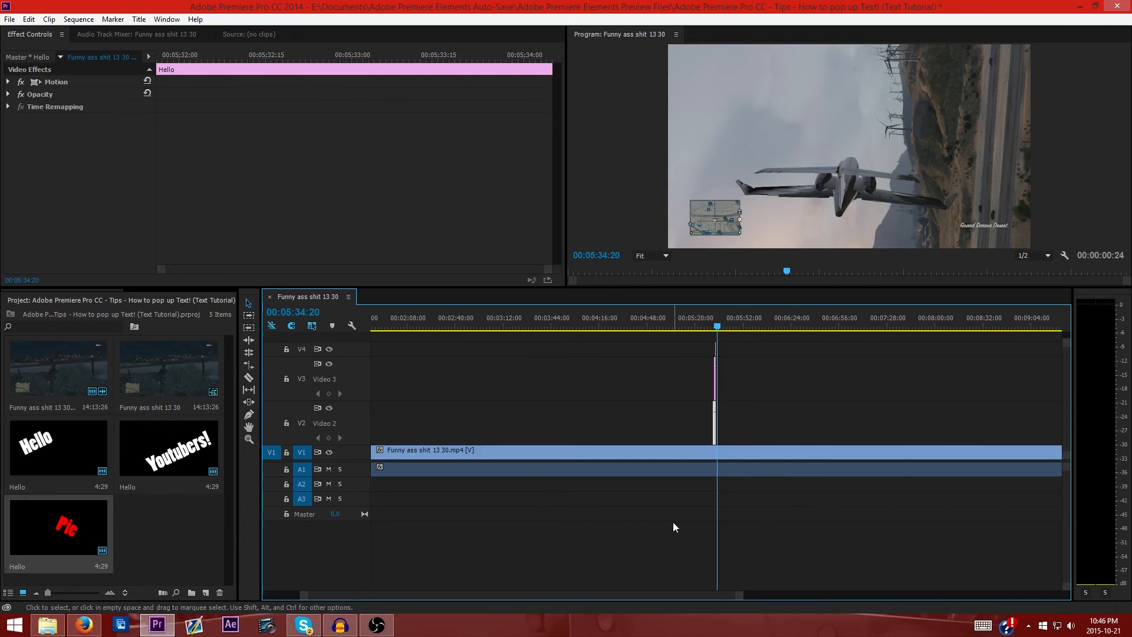
{"action": "mouse_move", "coordinate": [645, 581]}
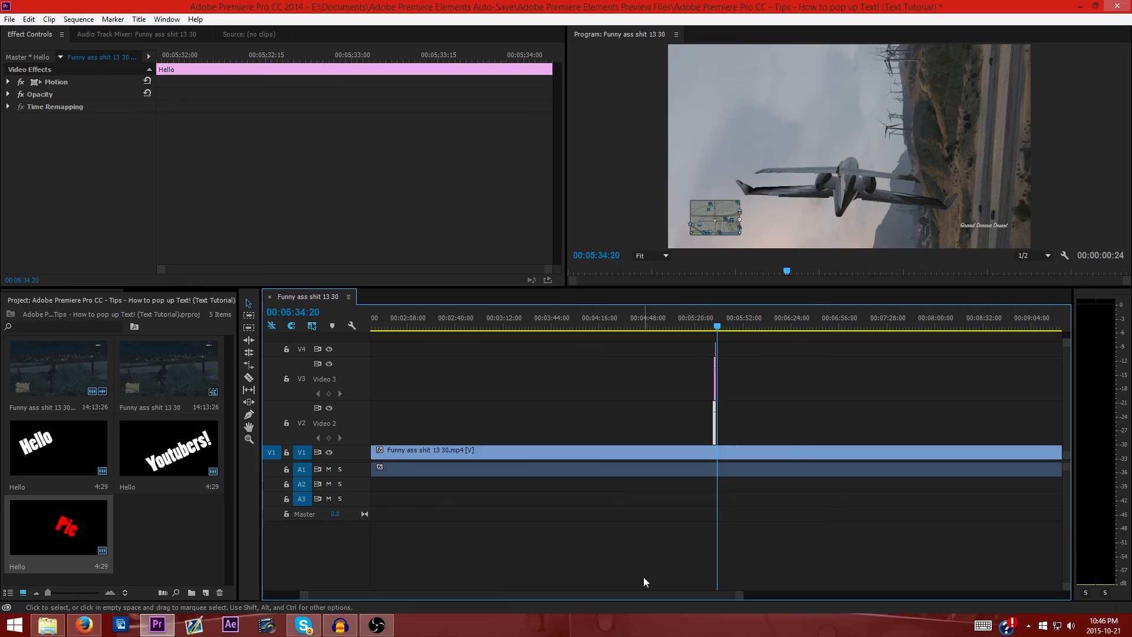
{"action": "mouse_move", "coordinate": [617, 544]}
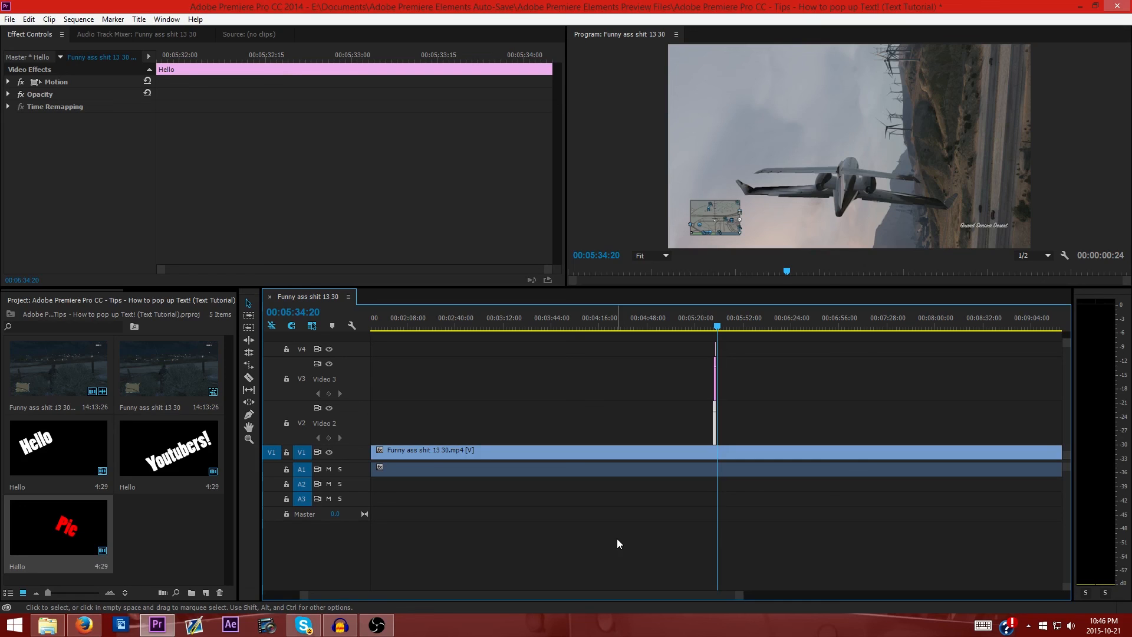
{"action": "mouse_move", "coordinate": [837, 482]}
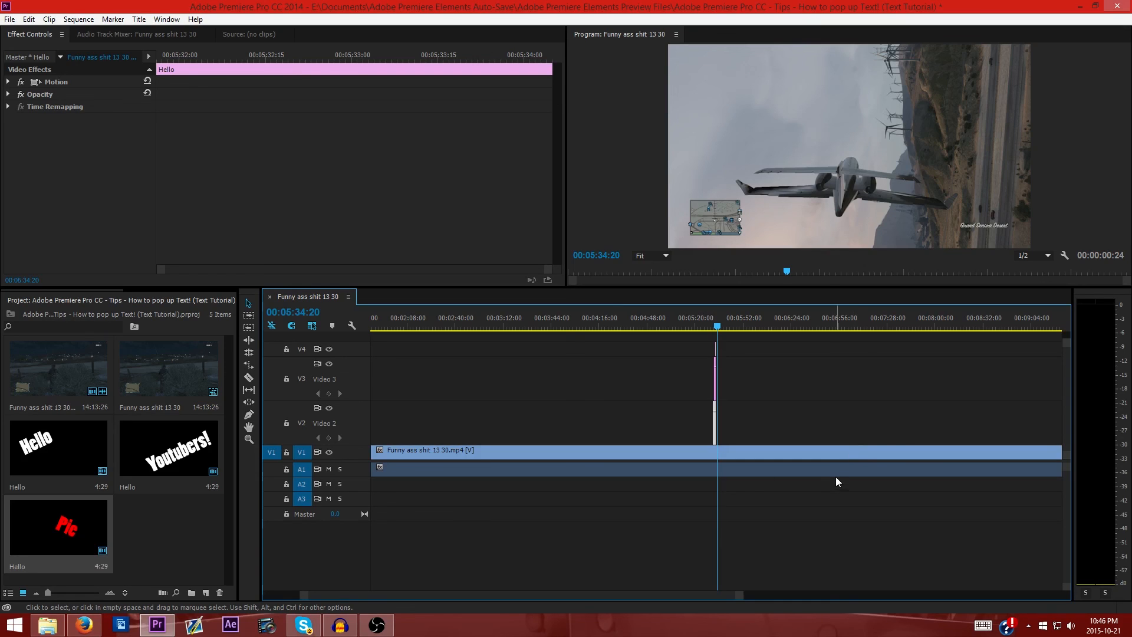
{"action": "mouse_move", "coordinate": [830, 483]}
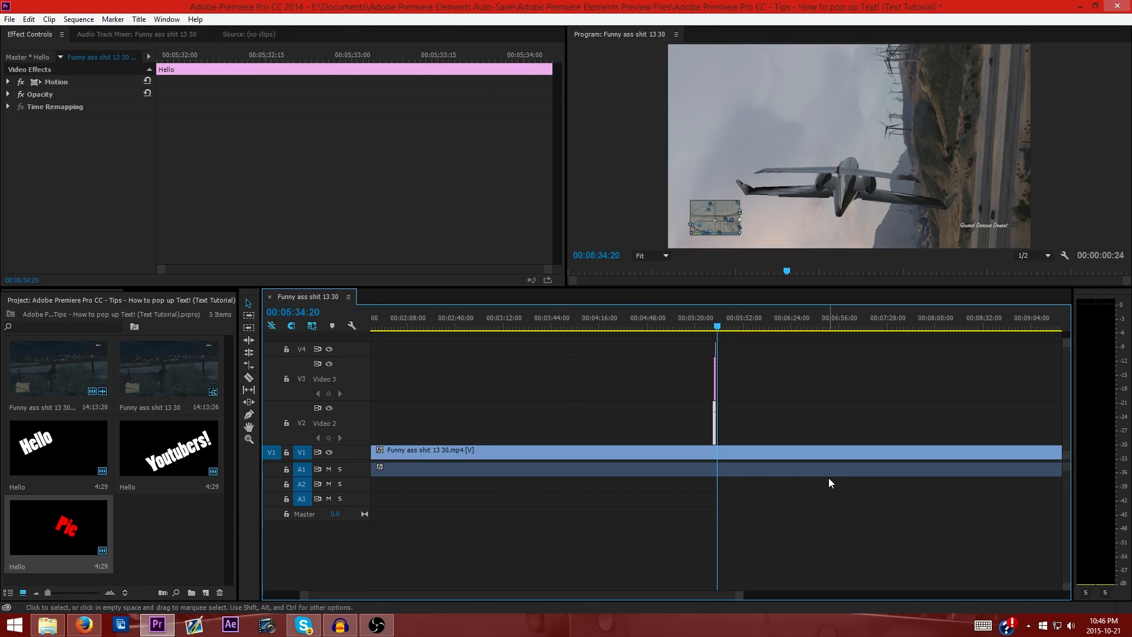
{"action": "mouse_move", "coordinate": [815, 494]}
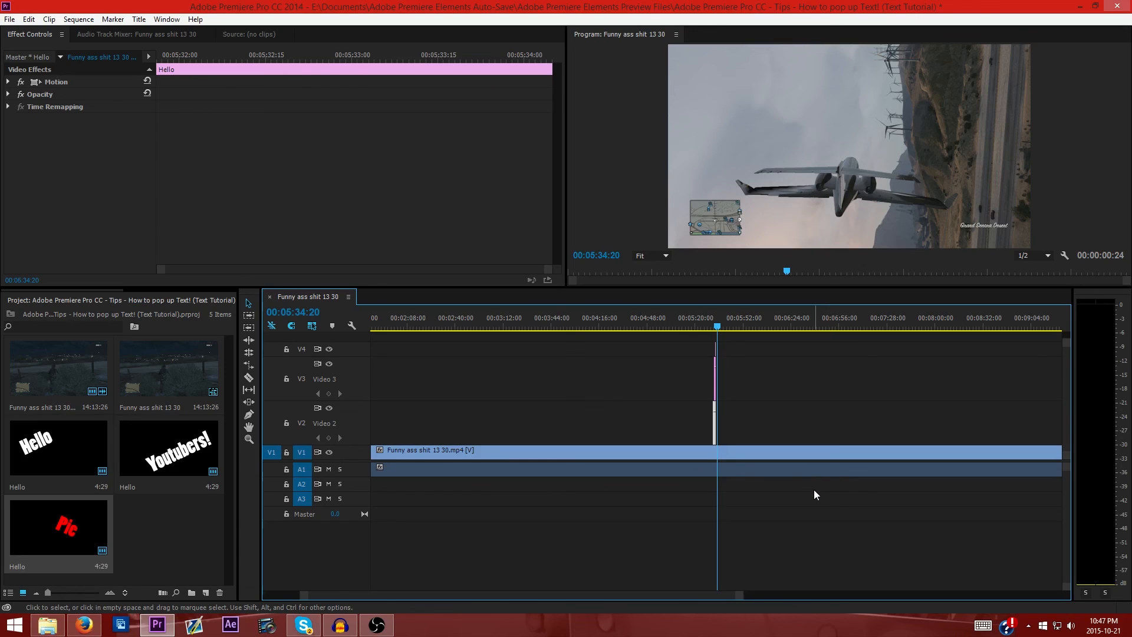
{"action": "mouse_move", "coordinate": [1085, 362]}
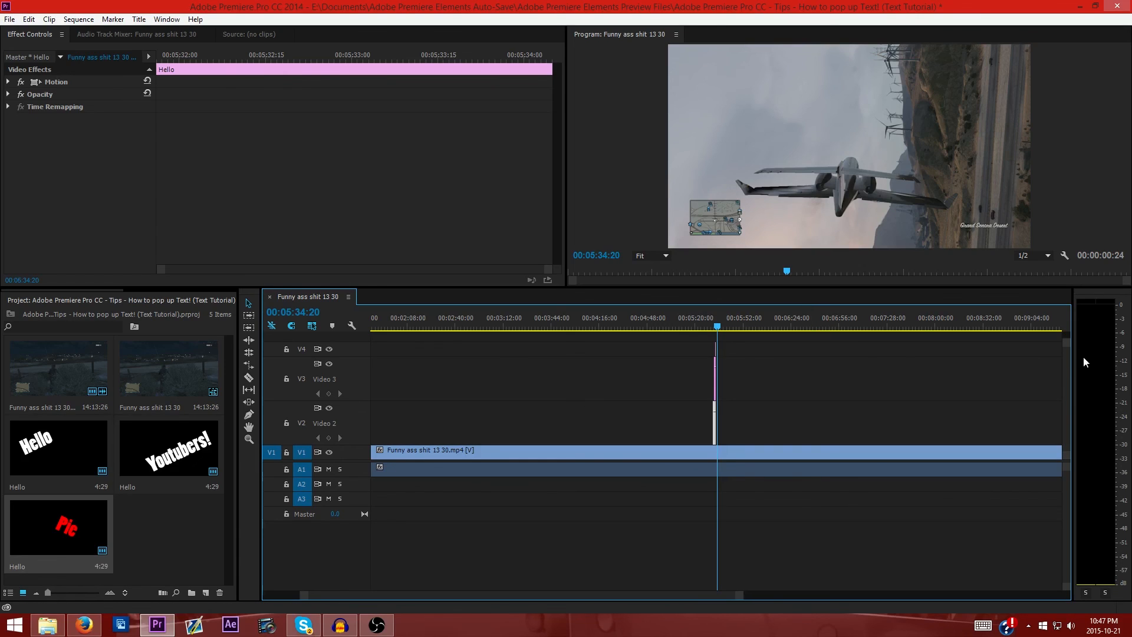